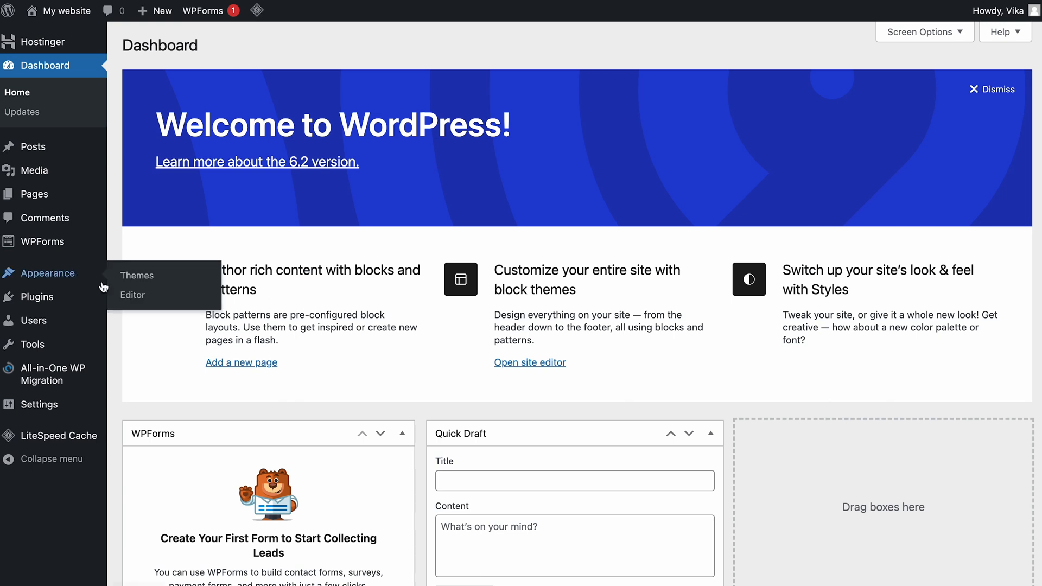
# Open the site editor's templates and preview the Blank template
pyautogui.click(133, 295)
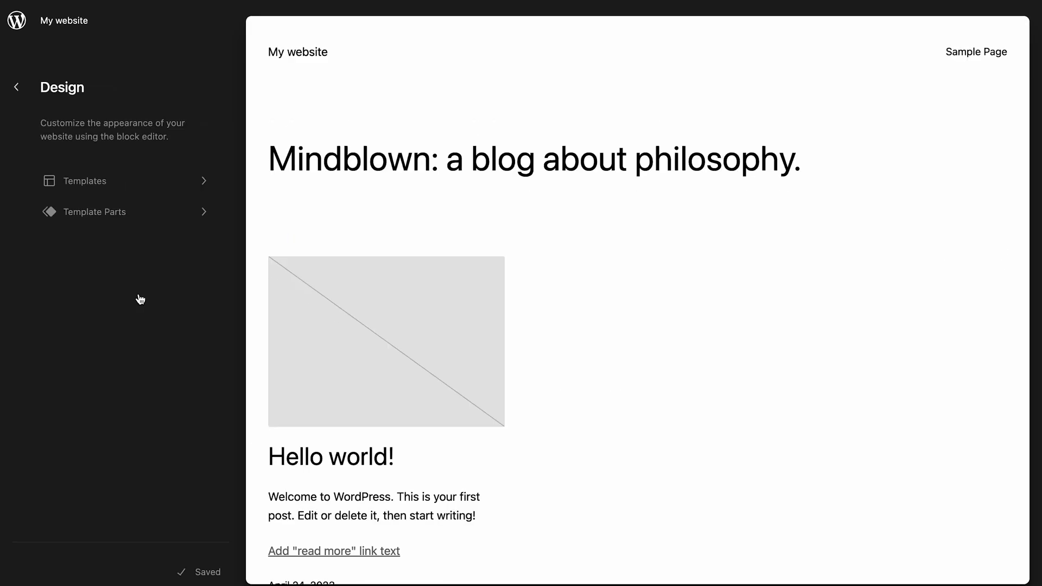
pyautogui.click(84, 180)
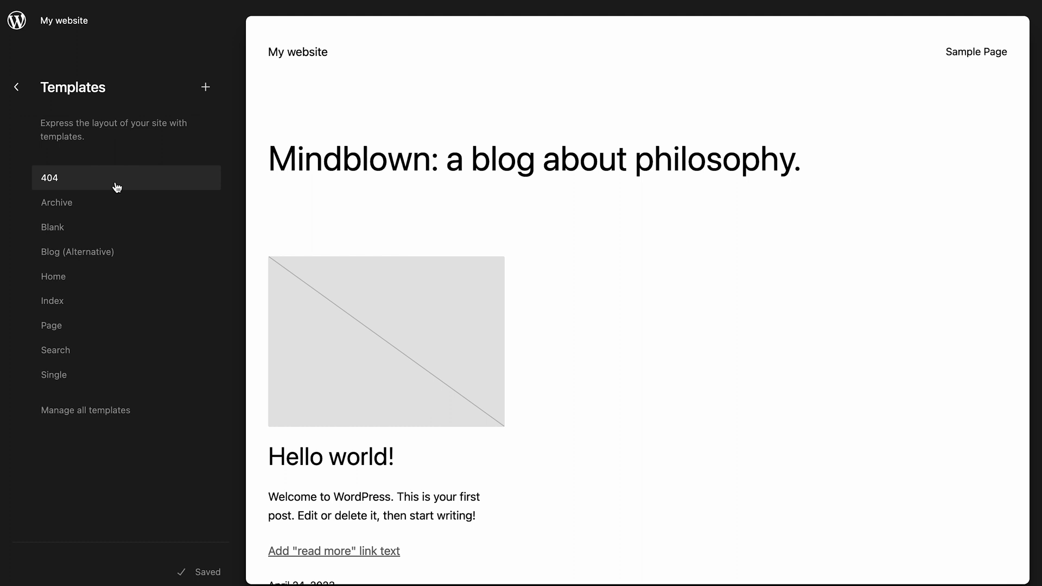
pyautogui.click(53, 227)
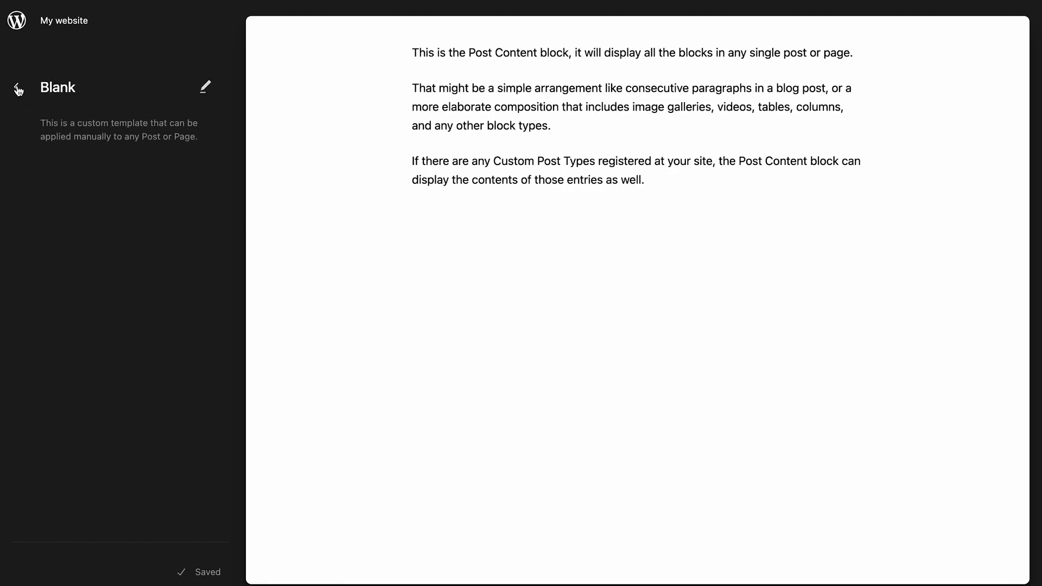
pyautogui.click(16, 87)
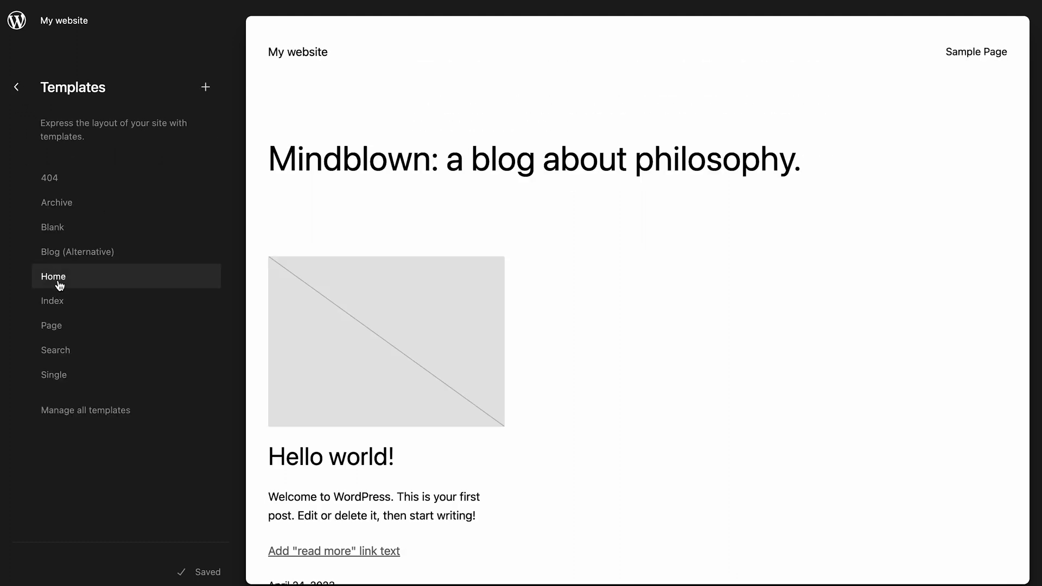
pyautogui.moveTo(14, 87)
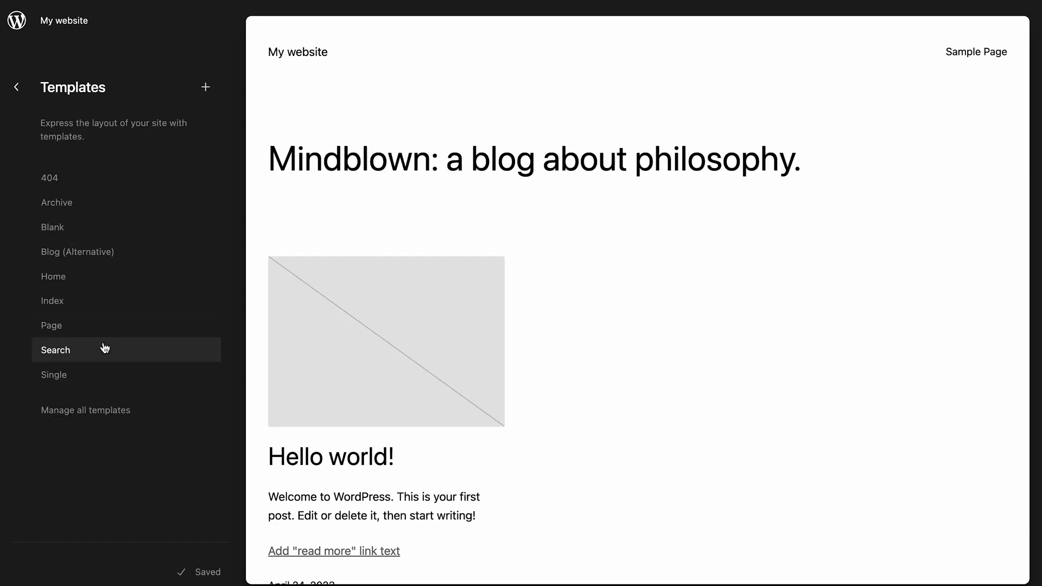
# Preview the Single template and briefly open it in the editor
pyautogui.click(54, 374)
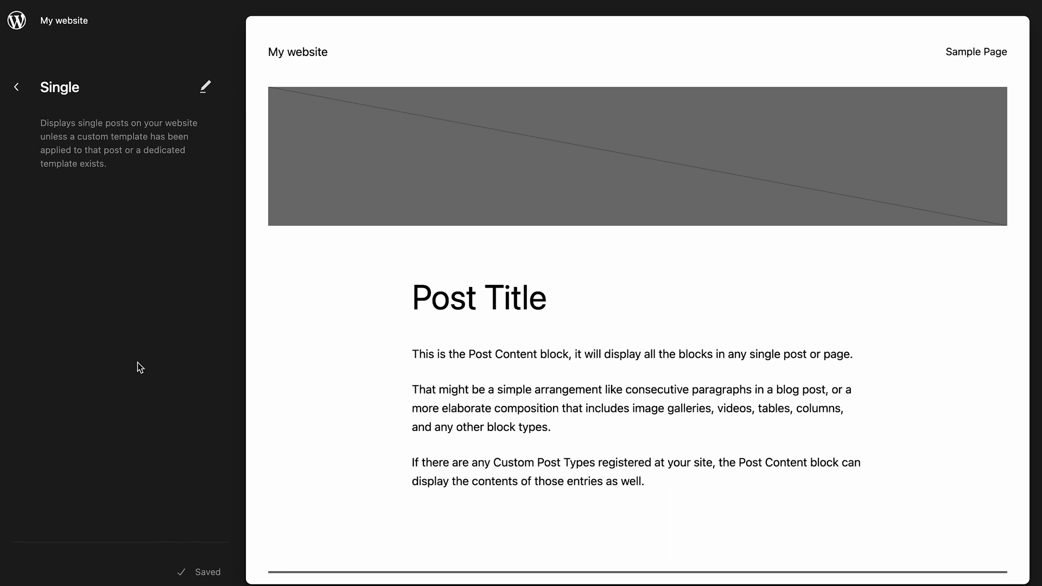
pyautogui.click(204, 87)
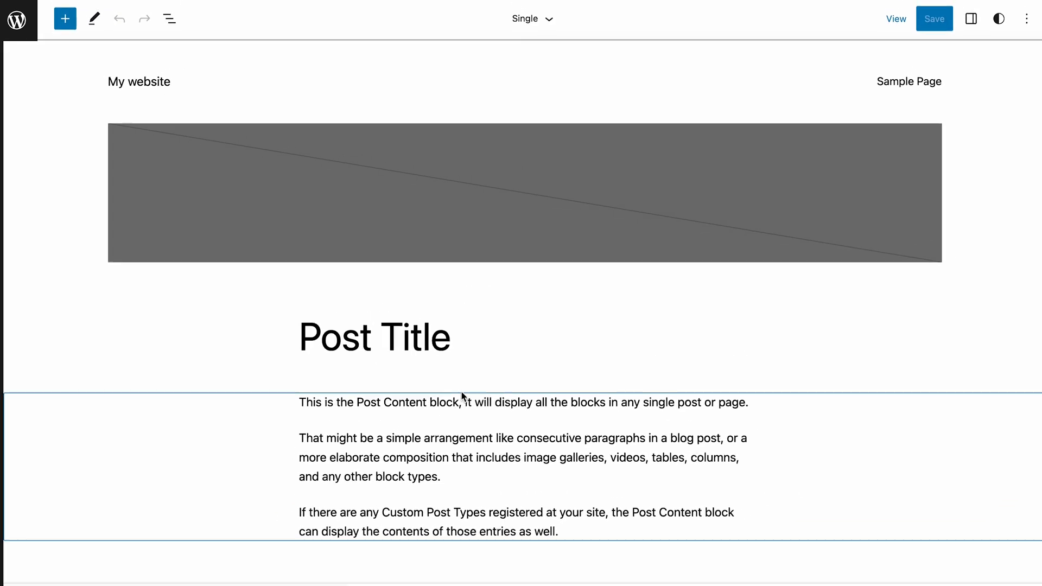
pyautogui.scroll(-3)
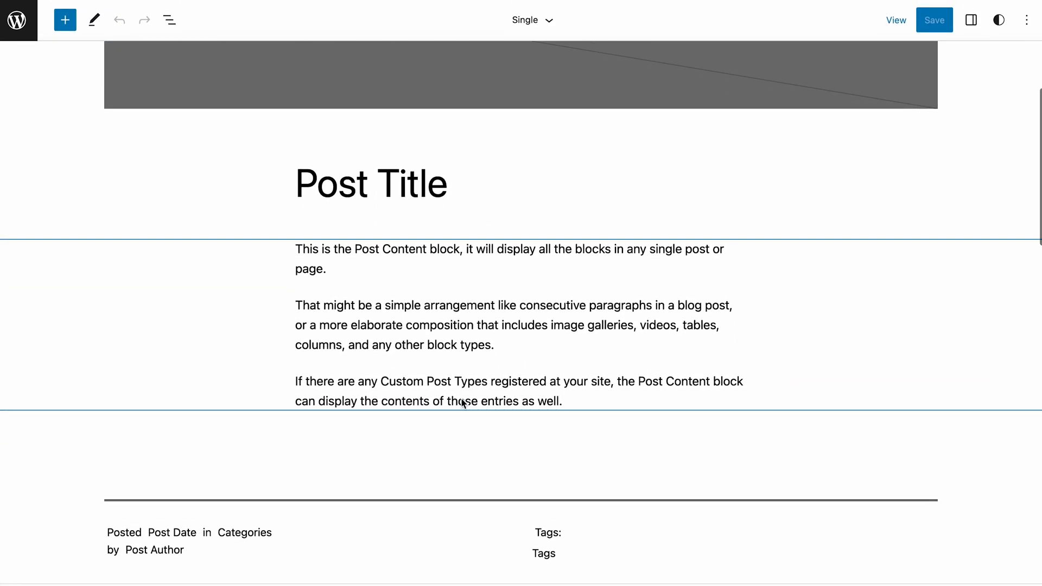
pyautogui.scroll(3)
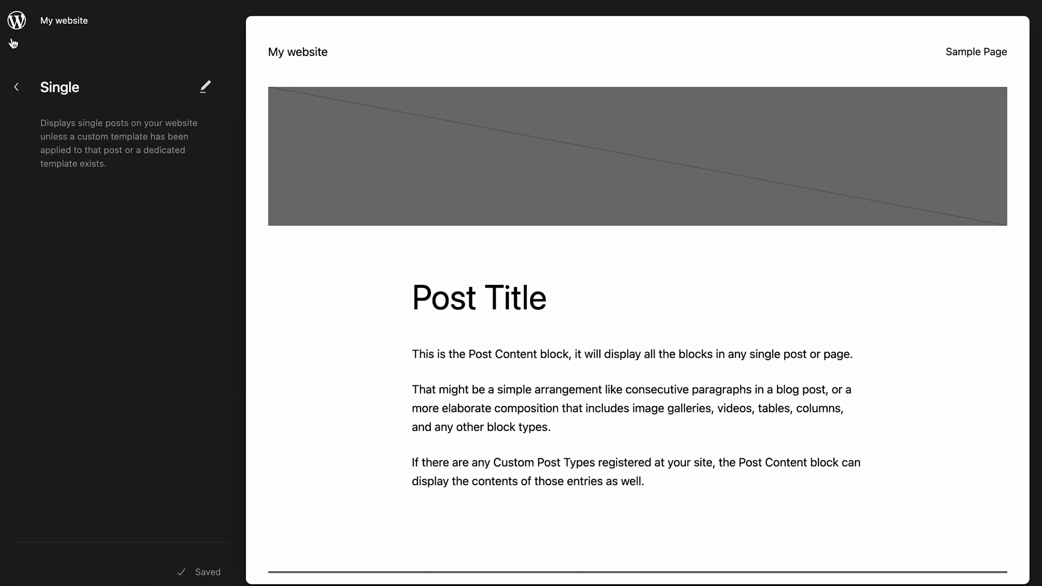
# Look over the Add New Template options, then dismiss them
pyautogui.click(15, 87)
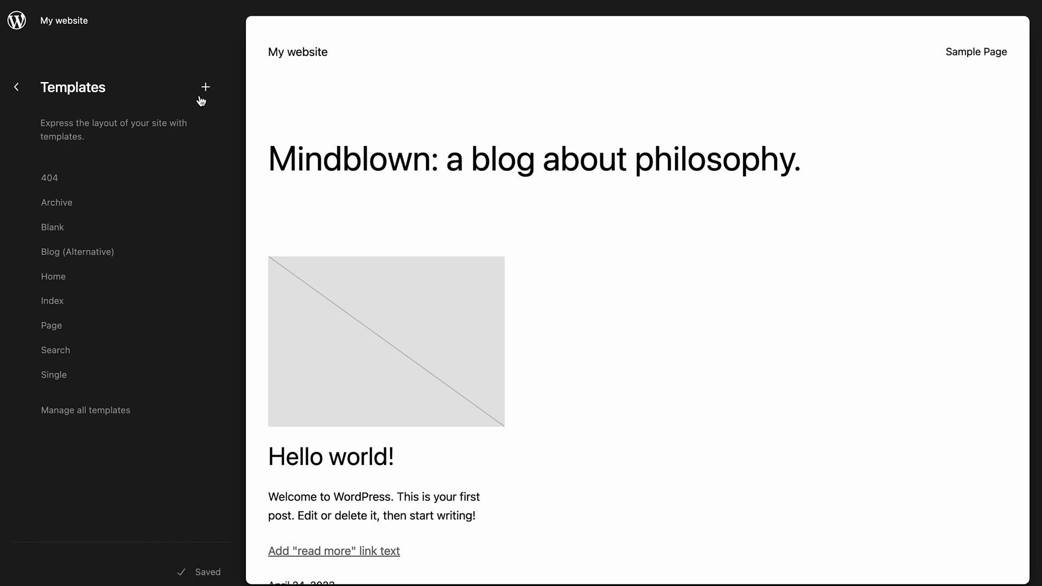
pyautogui.click(205, 87)
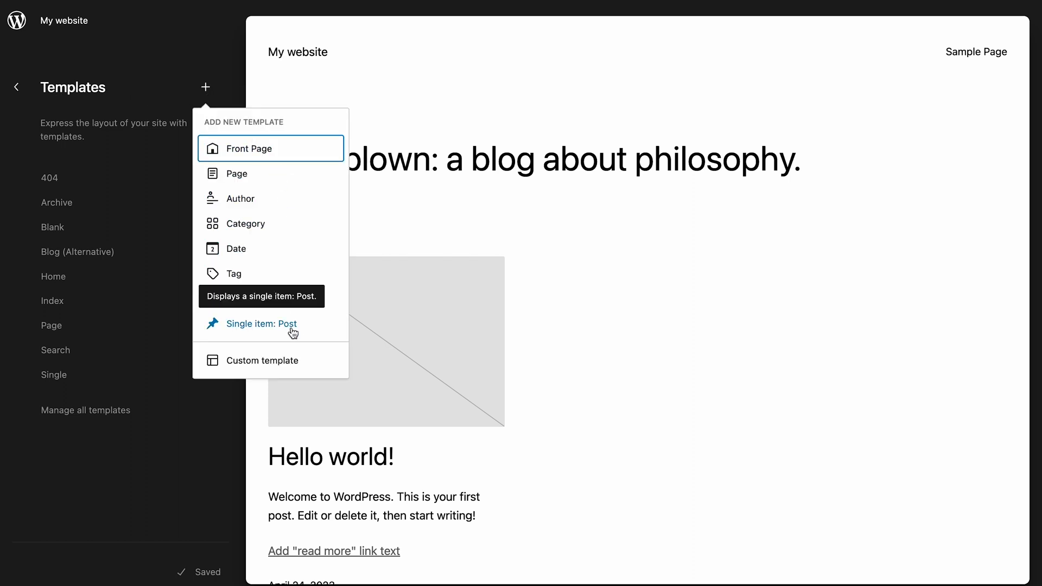
pyautogui.moveTo(268, 165)
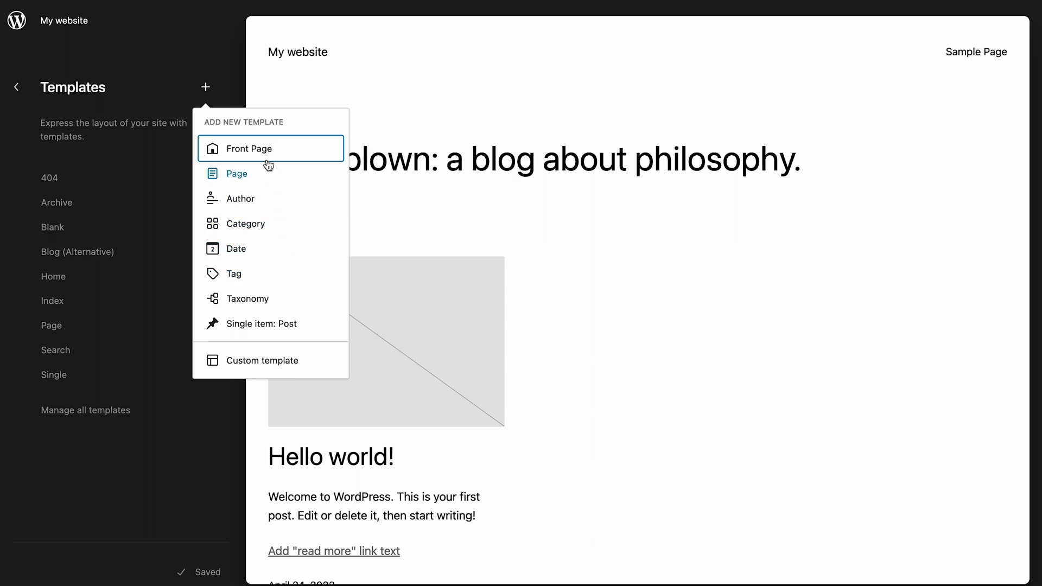
pyautogui.click(189, 56)
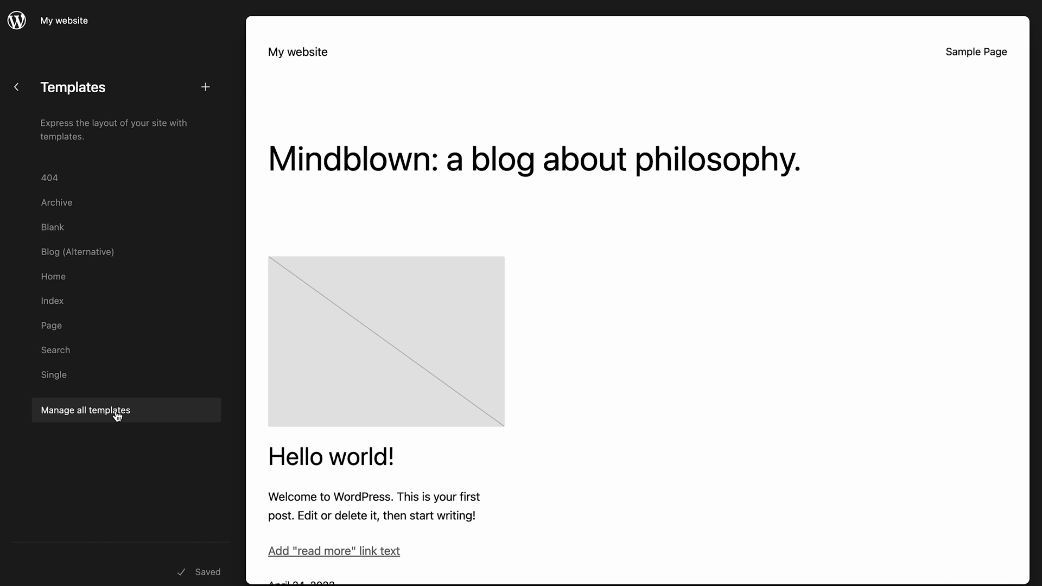
# Open Manage all templates to view the full templates table
pyautogui.click(85, 410)
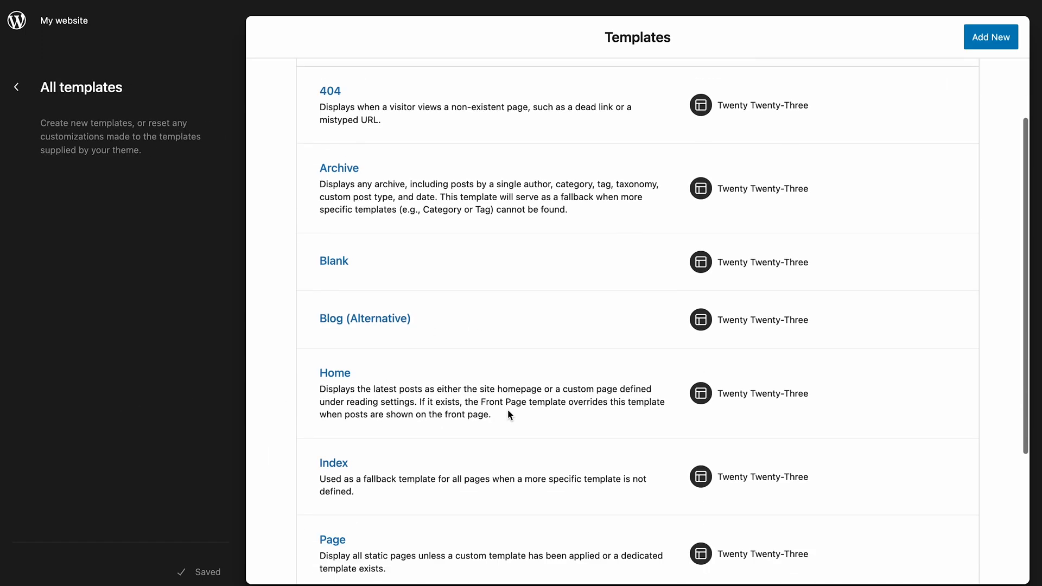
pyautogui.scroll(3)
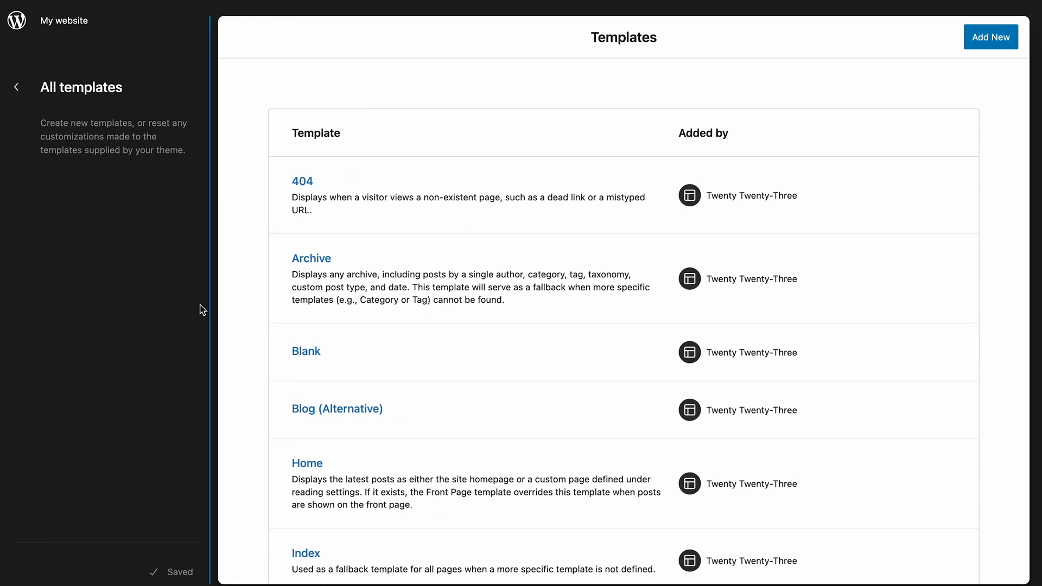
pyautogui.moveTo(320, 347)
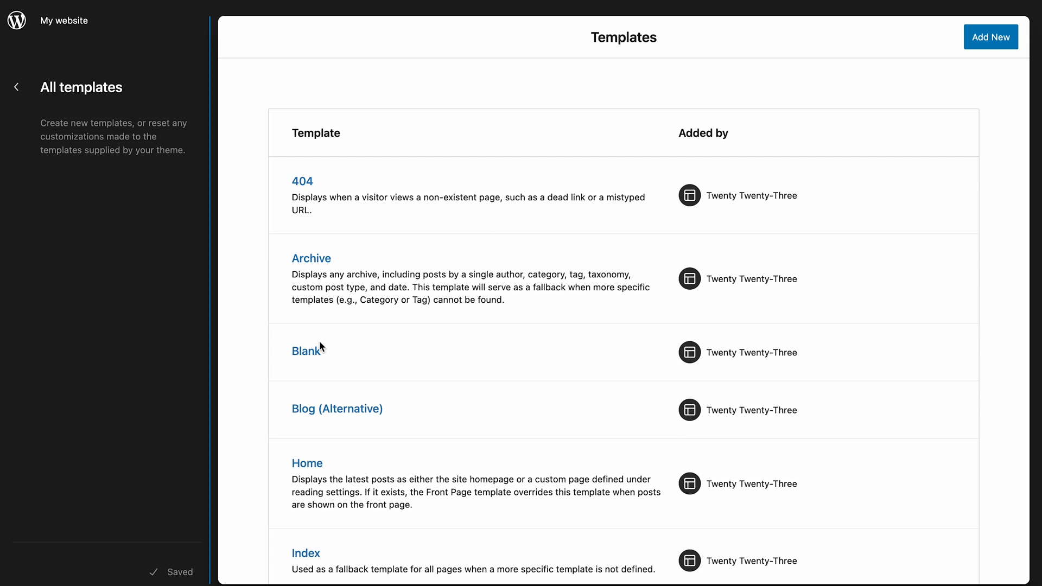
pyautogui.click(16, 87)
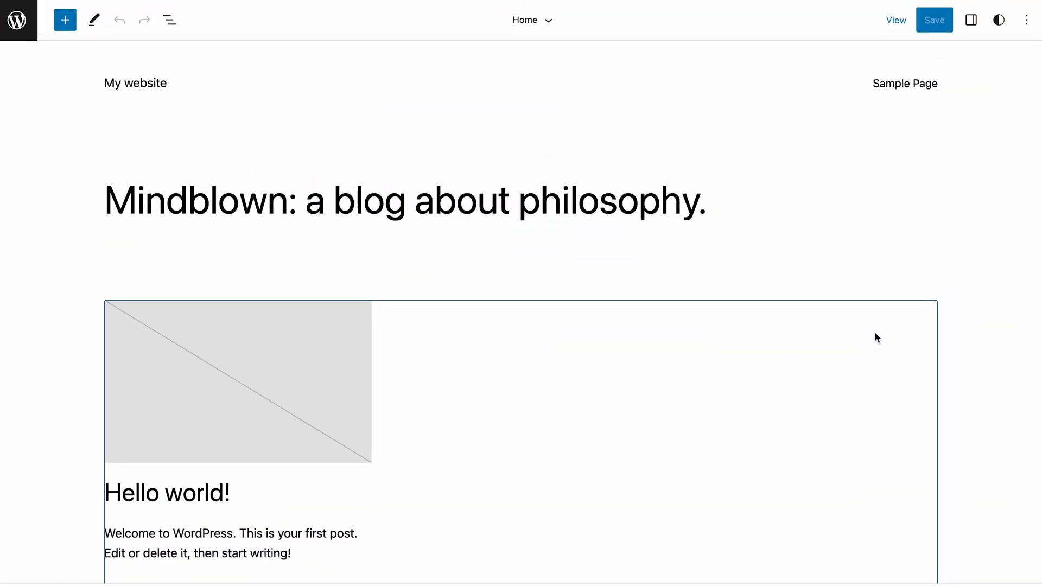
# Jump to the Footer via List View, then select the Footer and Header areas in Settings
pyautogui.click(169, 19)
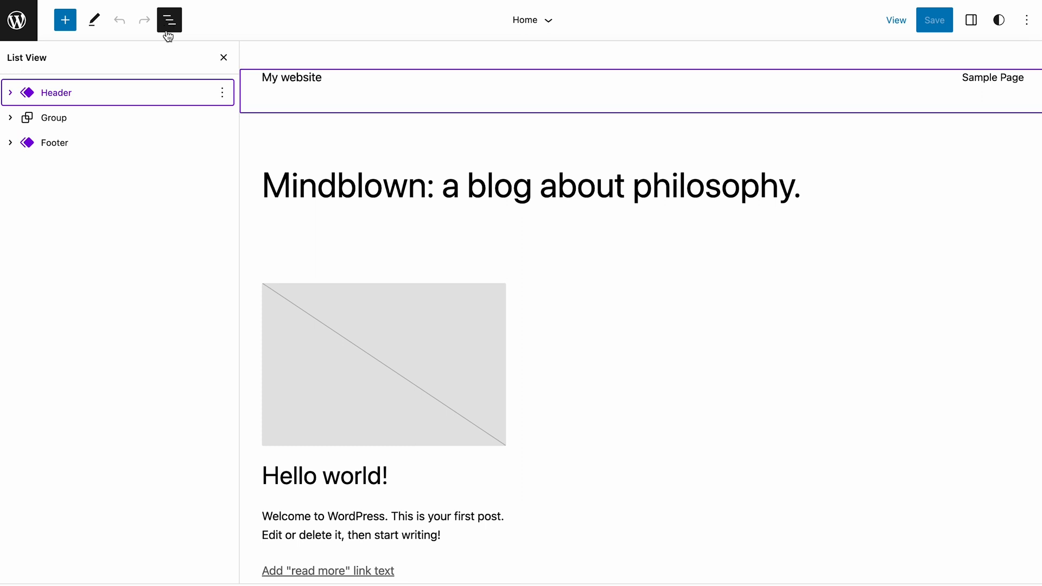
pyautogui.click(55, 142)
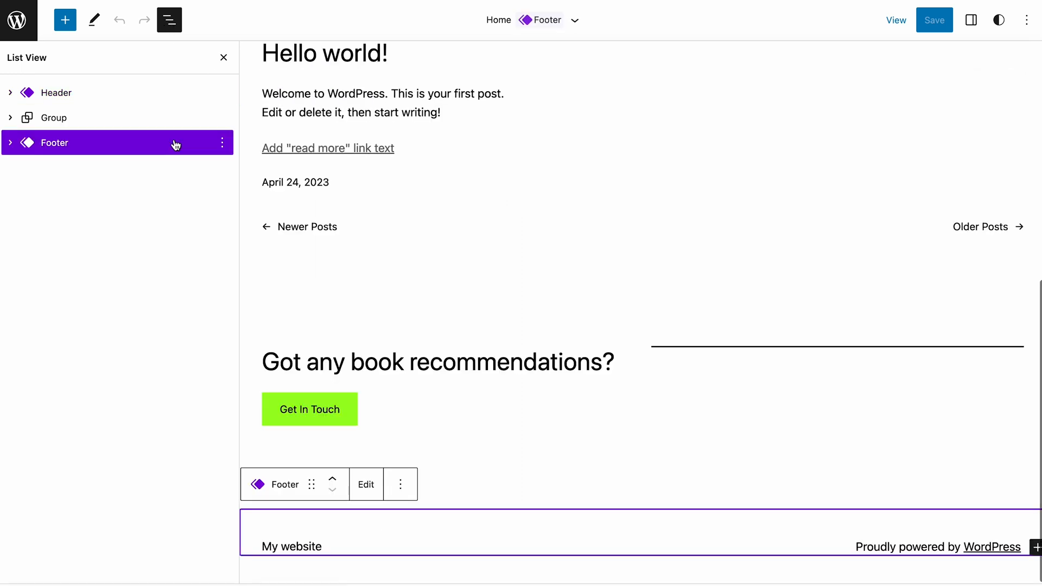
pyautogui.moveTo(588, 524)
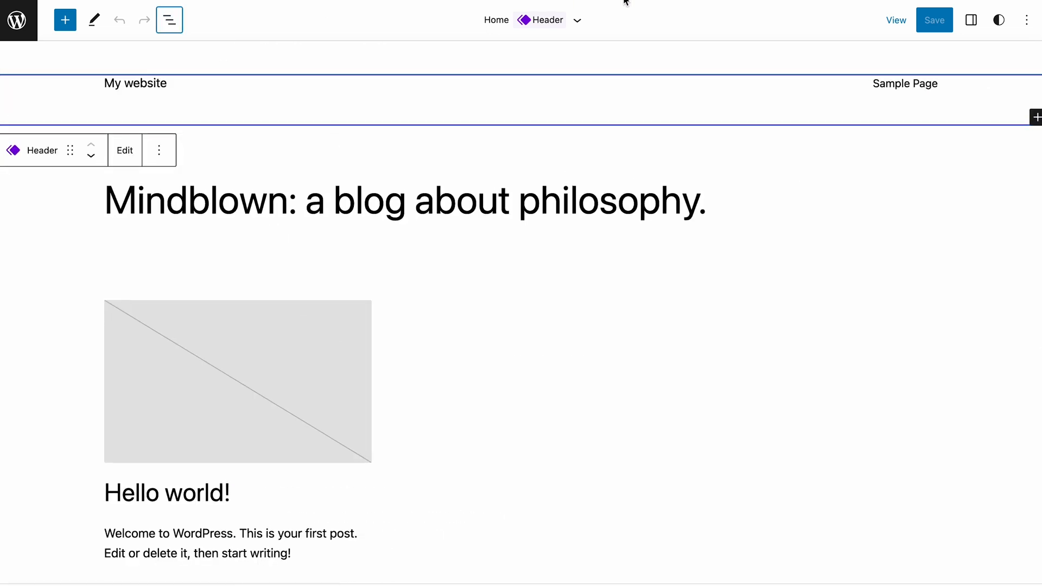
pyautogui.click(971, 20)
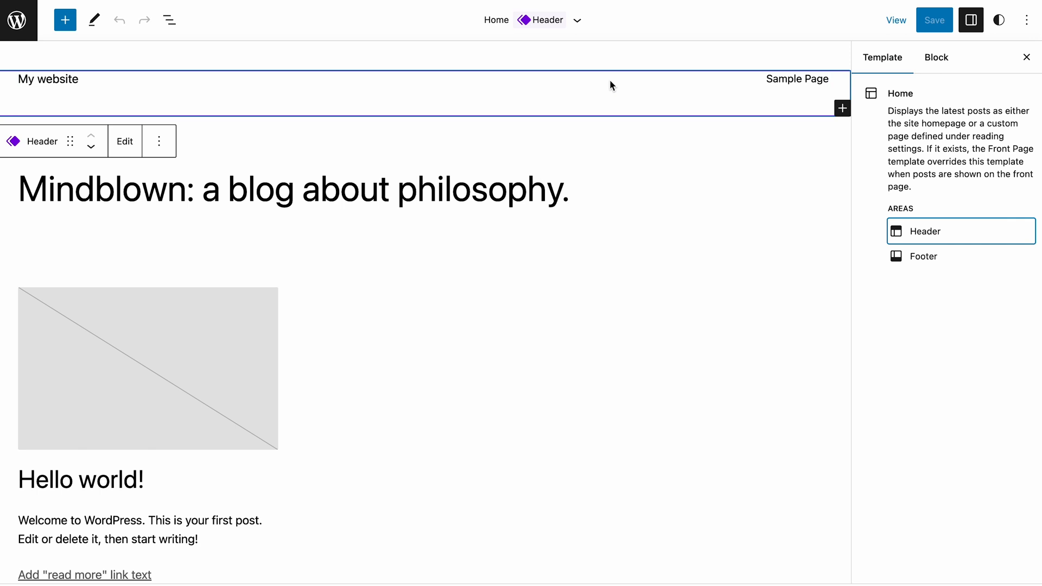
pyautogui.click(923, 255)
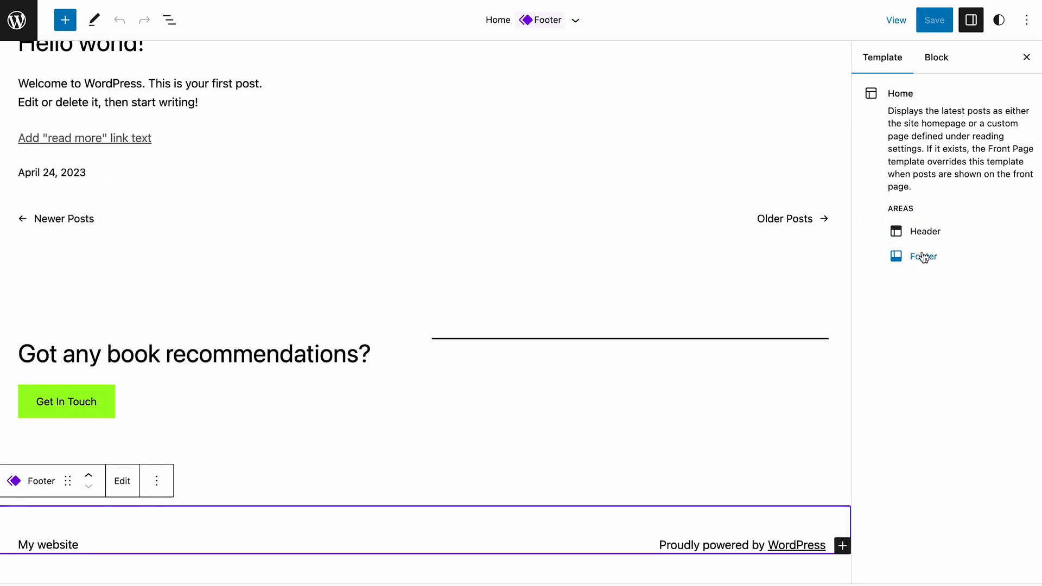
pyautogui.click(924, 231)
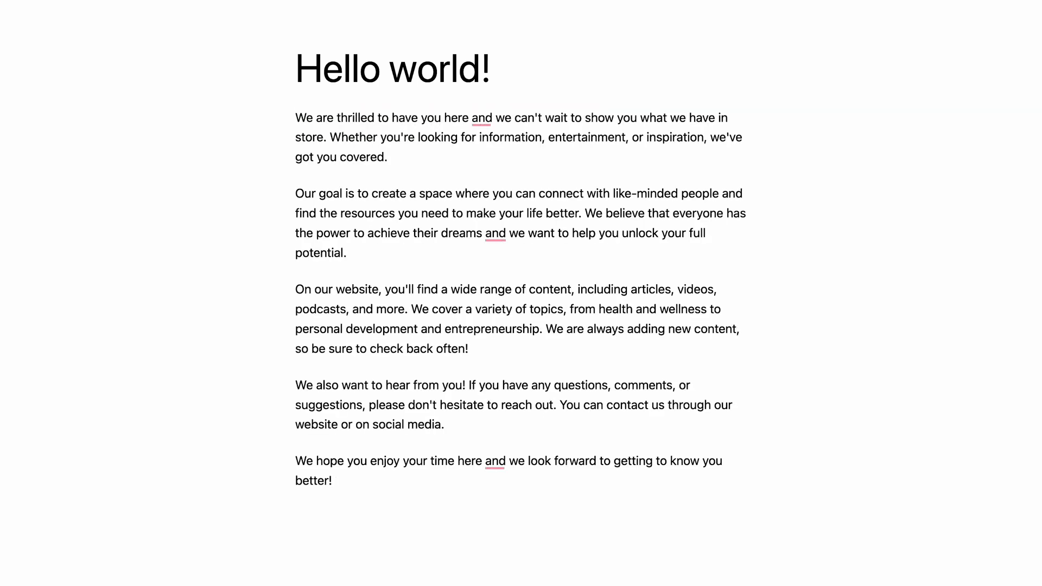
pyautogui.moveTo(691, 487)
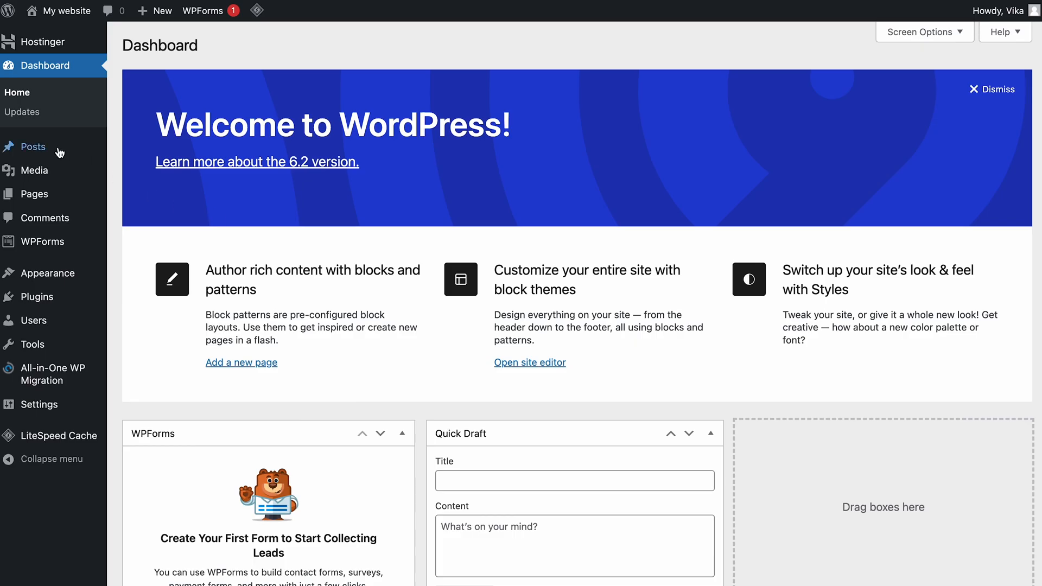
# Open the Hello world! post and toggle Distraction free mode from the Options menu
pyautogui.click(33, 146)
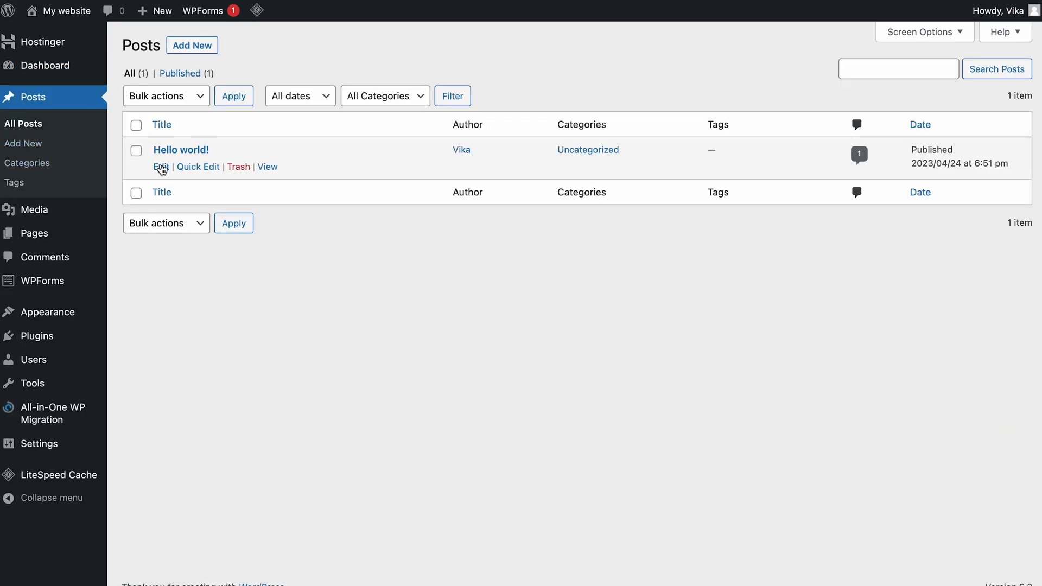
pyautogui.click(160, 166)
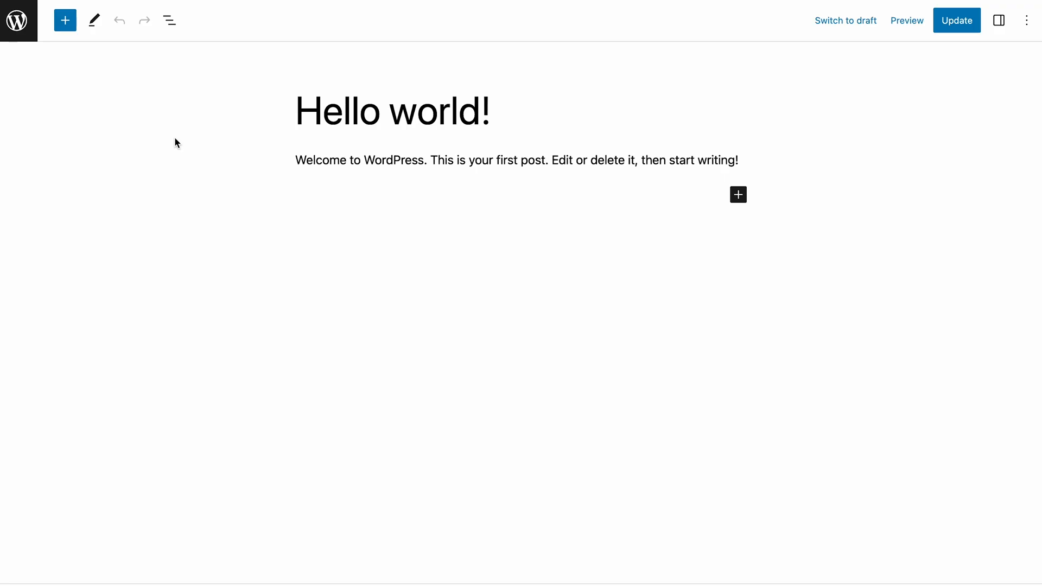
pyautogui.moveTo(1007, 39)
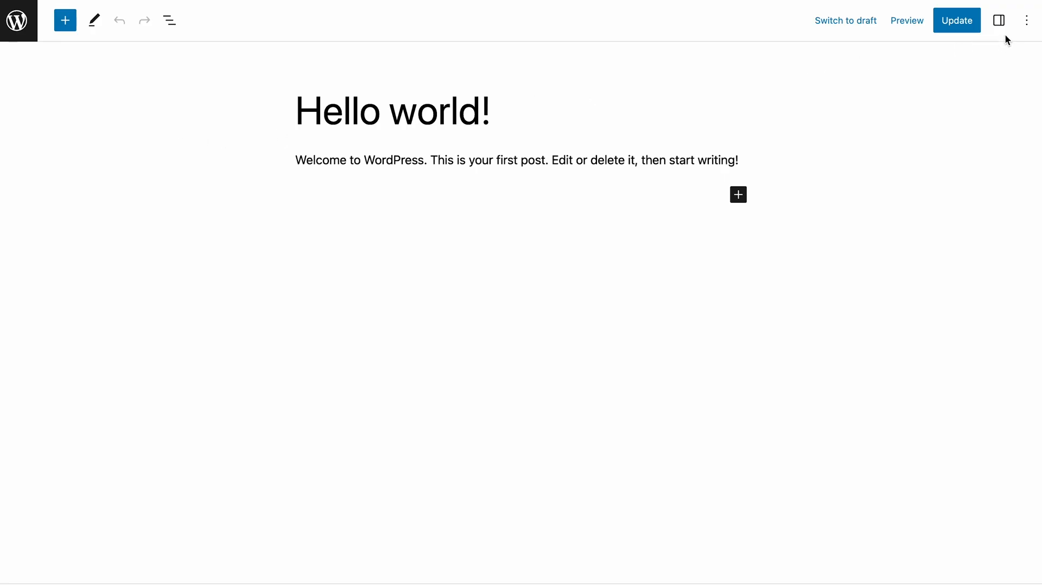
pyautogui.click(1025, 20)
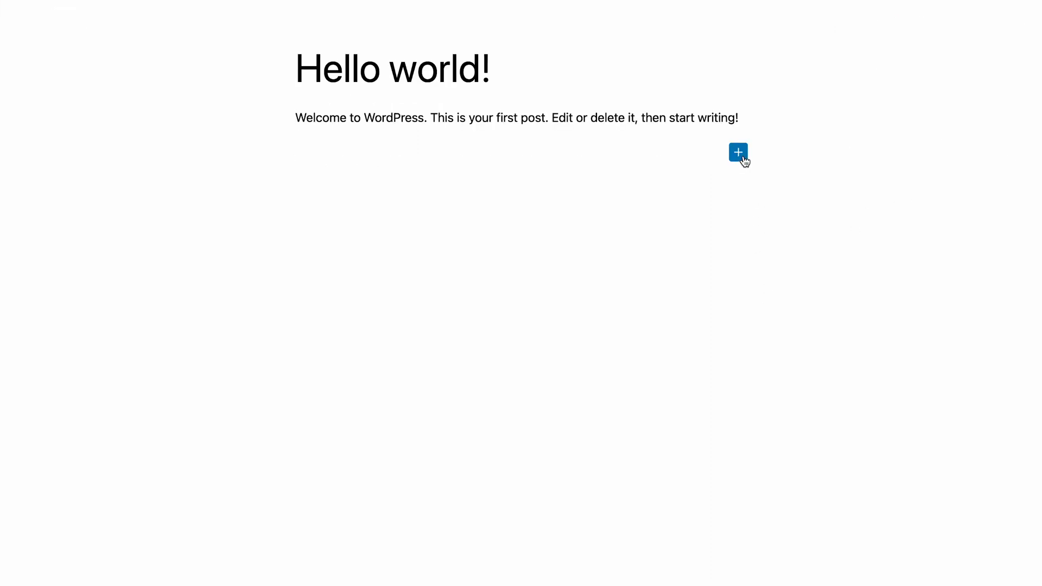
pyautogui.click(737, 152)
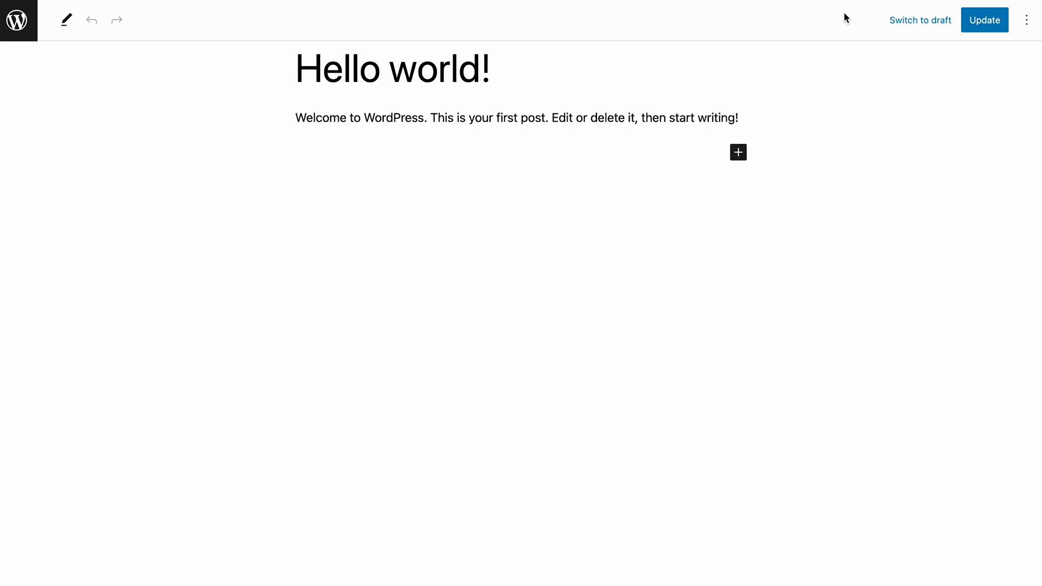
pyautogui.click(1027, 20)
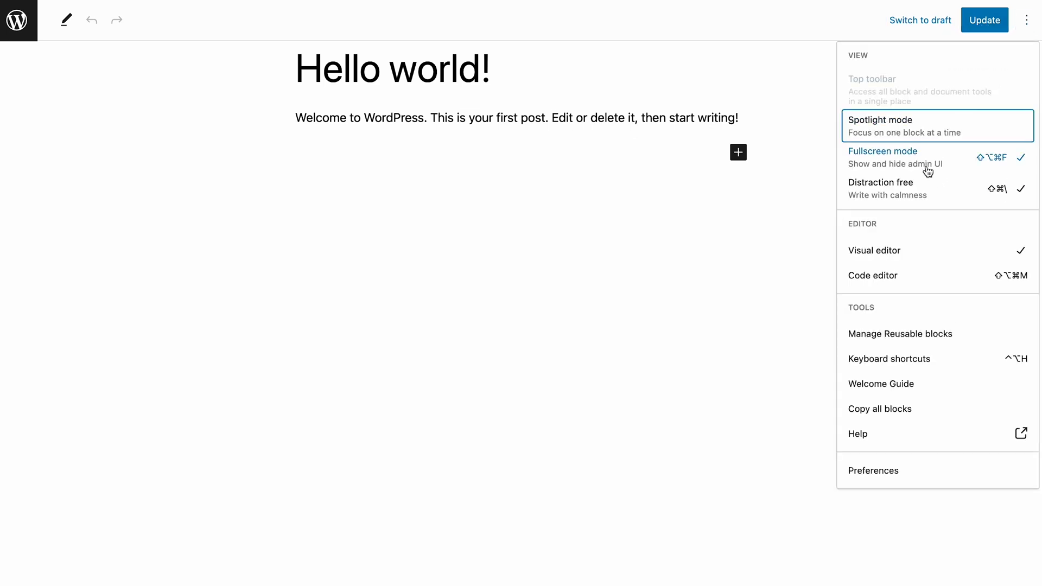
pyautogui.click(882, 158)
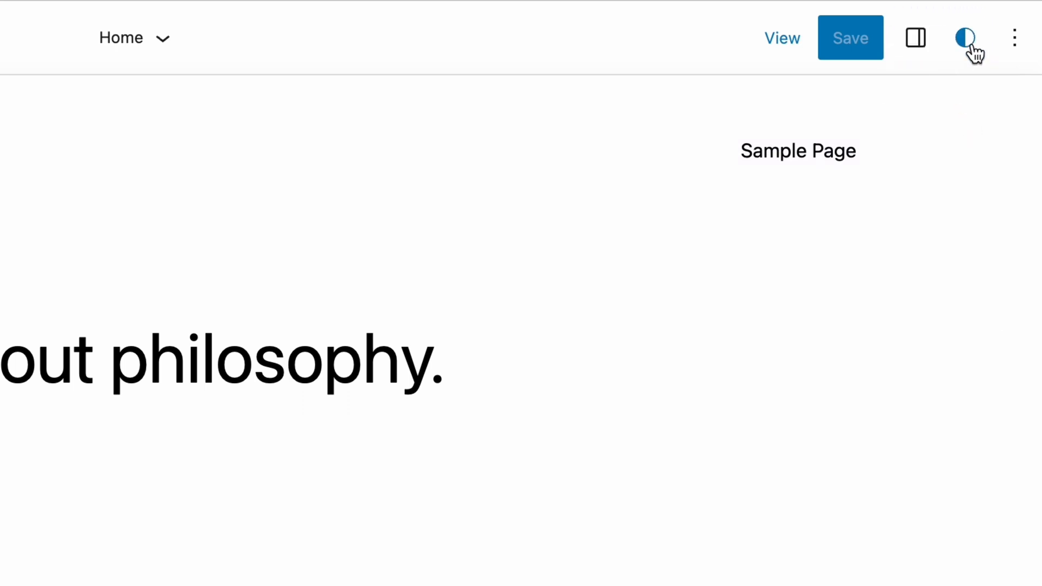
pyautogui.moveTo(966, 38)
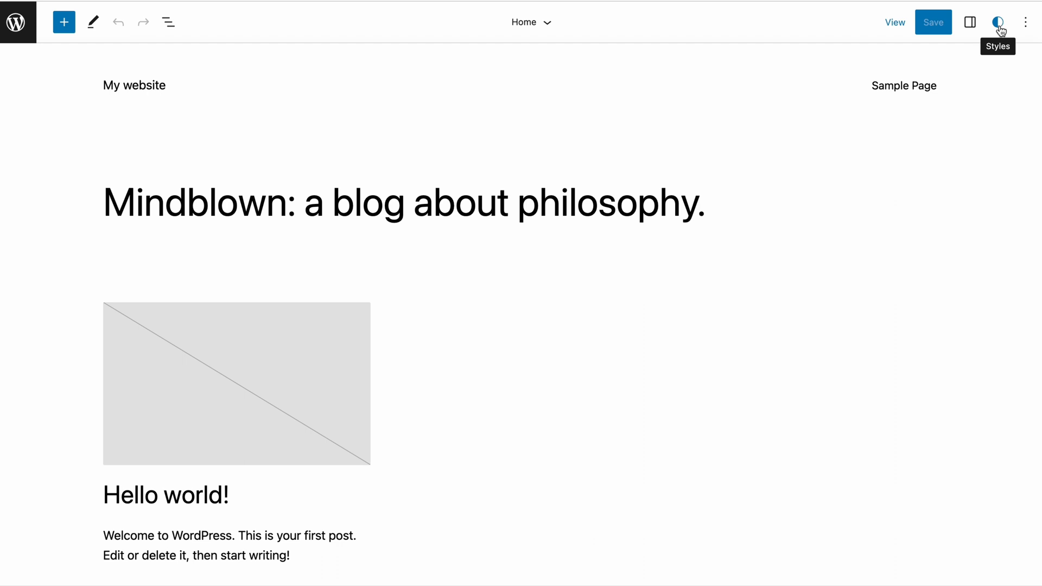
# Open the Styles panel beside the Home template and choose Browse styles
pyautogui.click(969, 22)
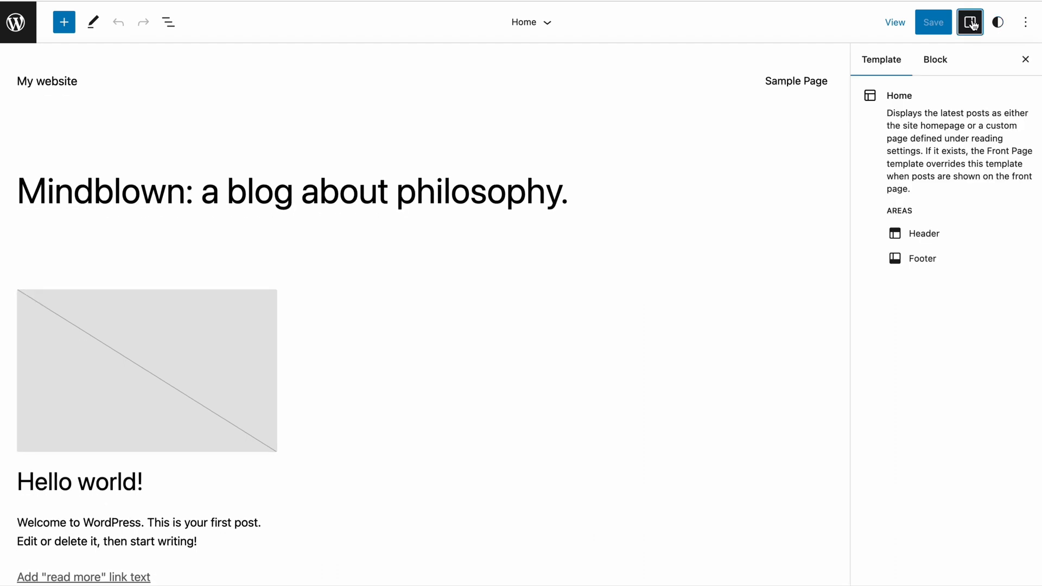
pyautogui.click(997, 22)
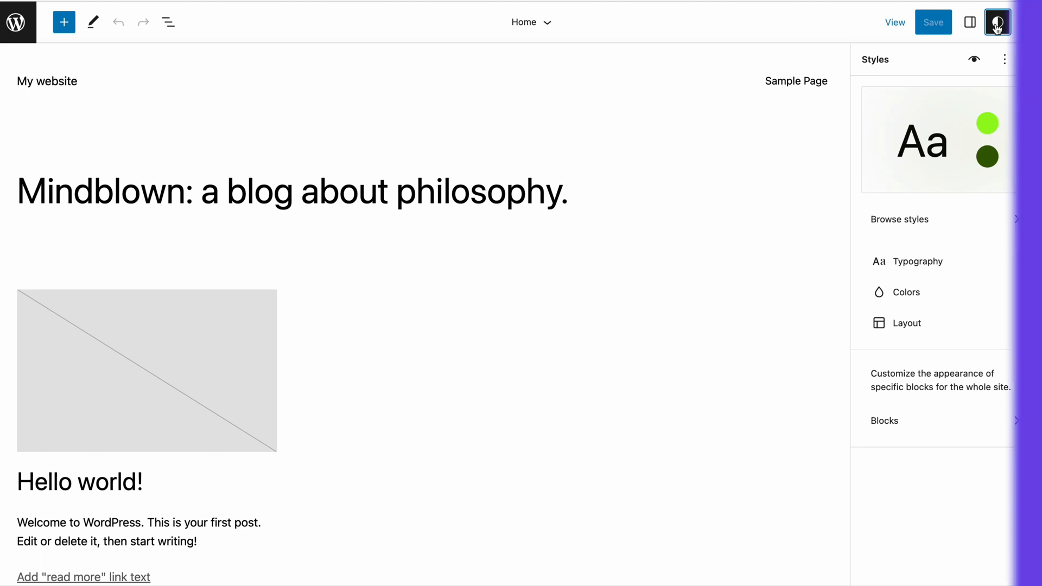
pyautogui.click(997, 20)
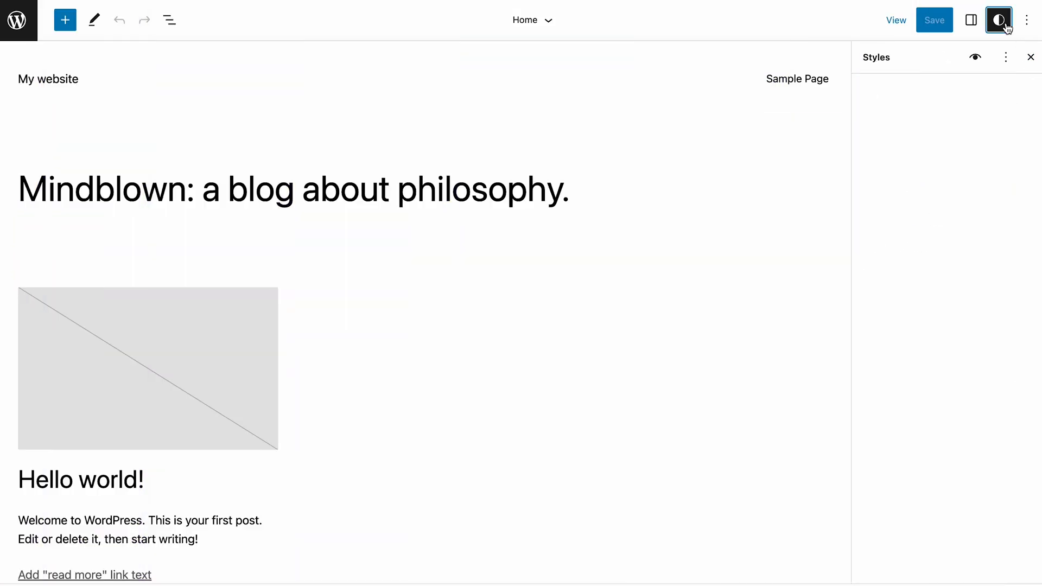
pyautogui.click(998, 20)
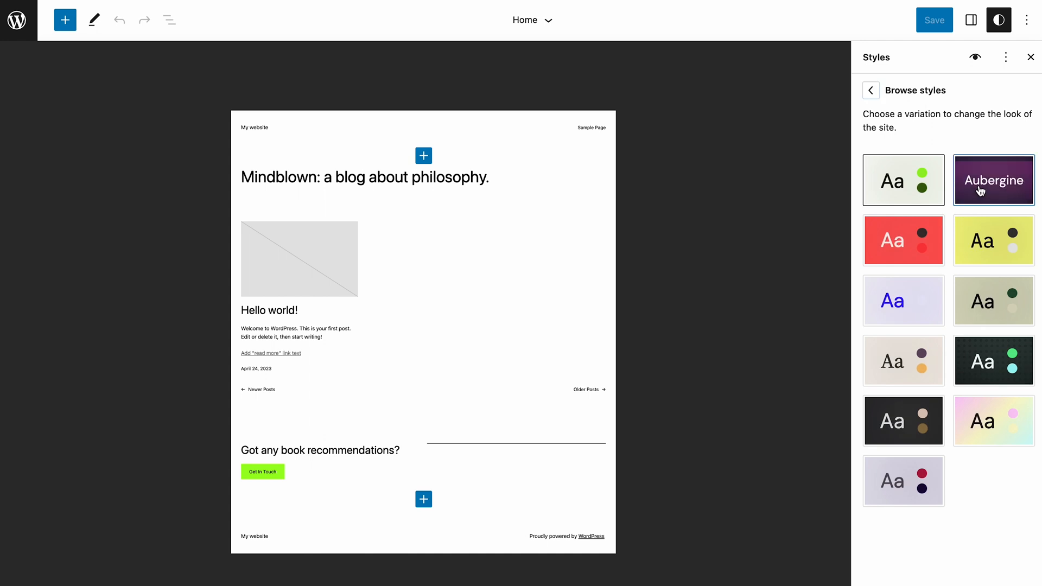
# Try the Block out and Electric style variations, then revert to the default
pyautogui.click(902, 240)
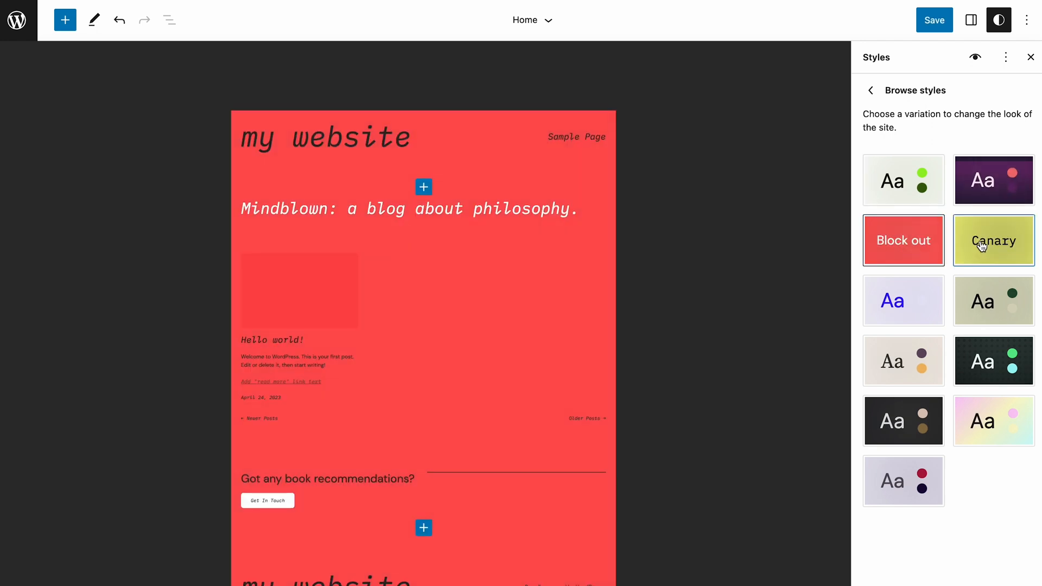
pyautogui.click(903, 300)
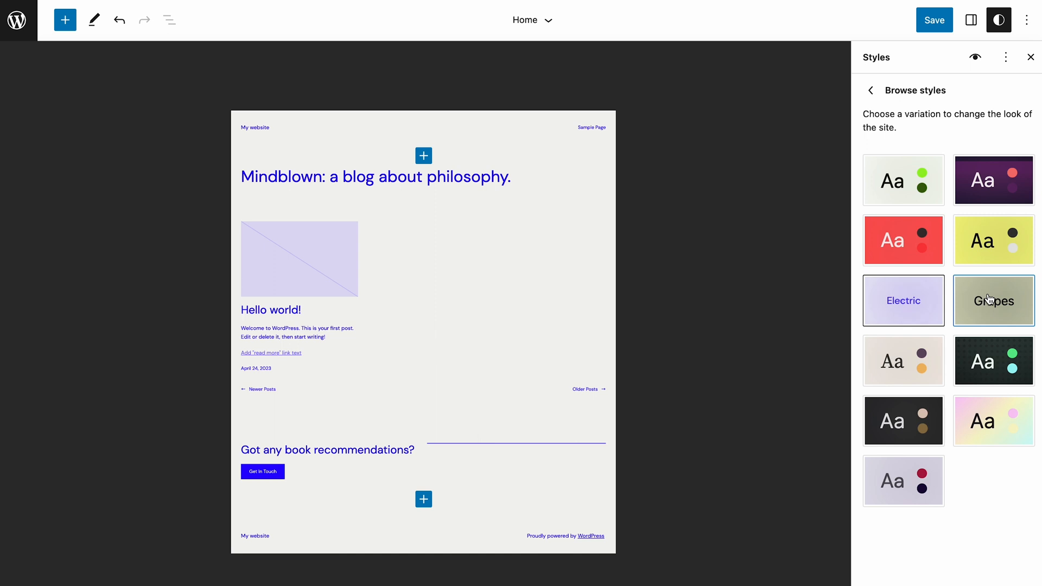
pyautogui.click(903, 180)
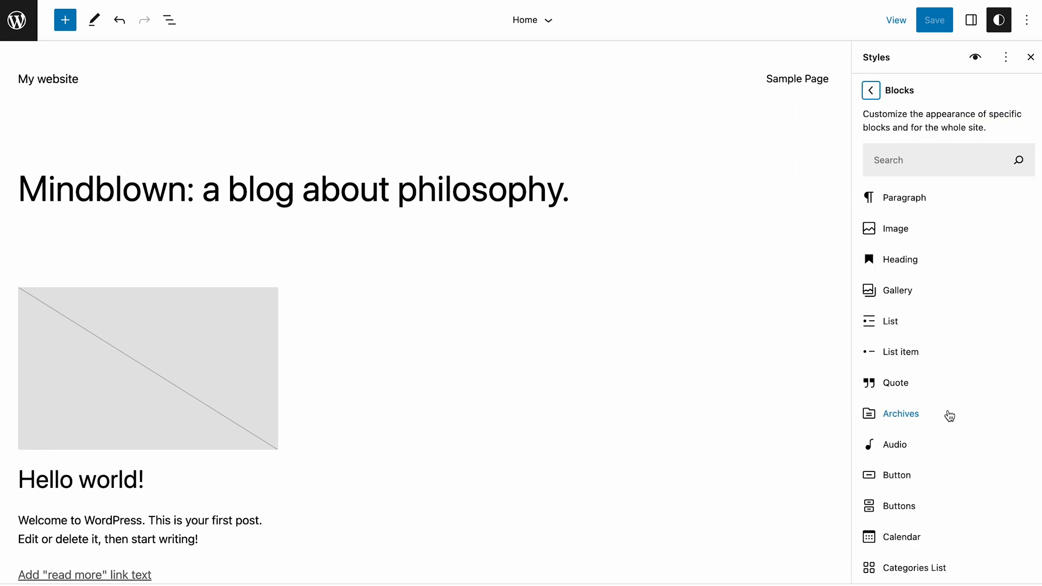
# Open the Paragraph block's Additional block CSS box, then head back to Styles
pyautogui.click(904, 198)
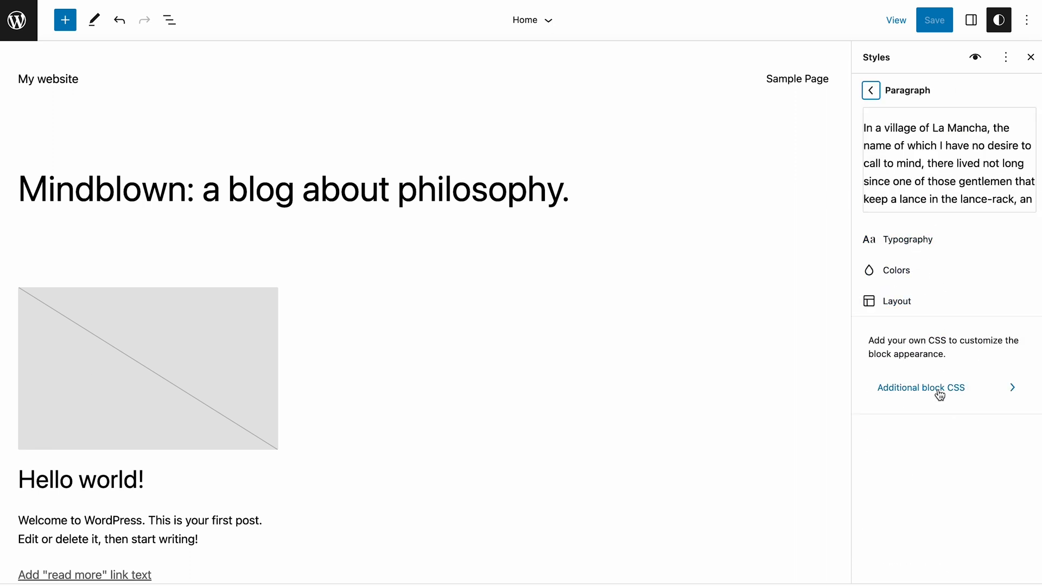
pyautogui.click(921, 388)
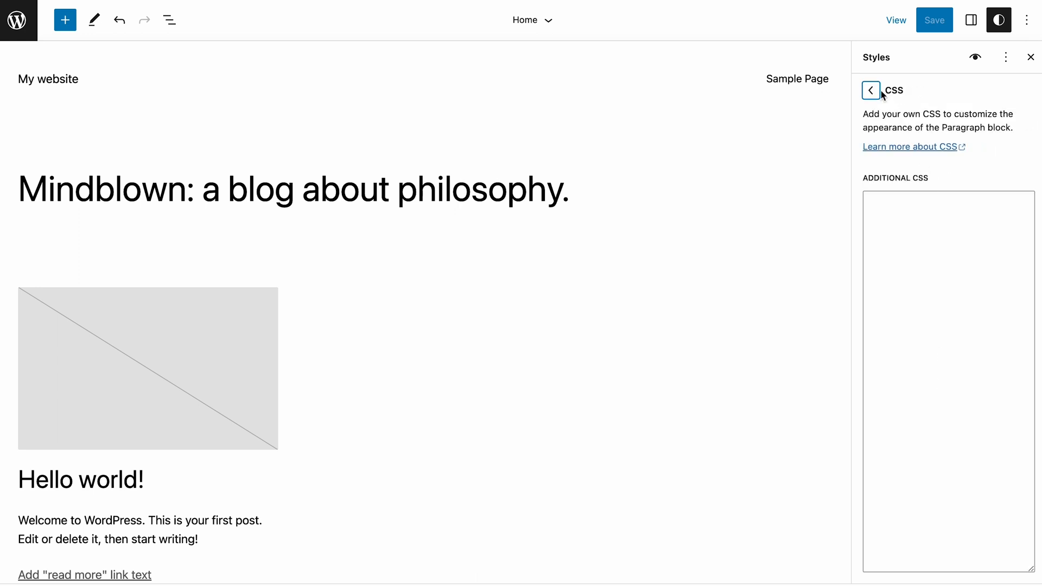
pyautogui.click(870, 90)
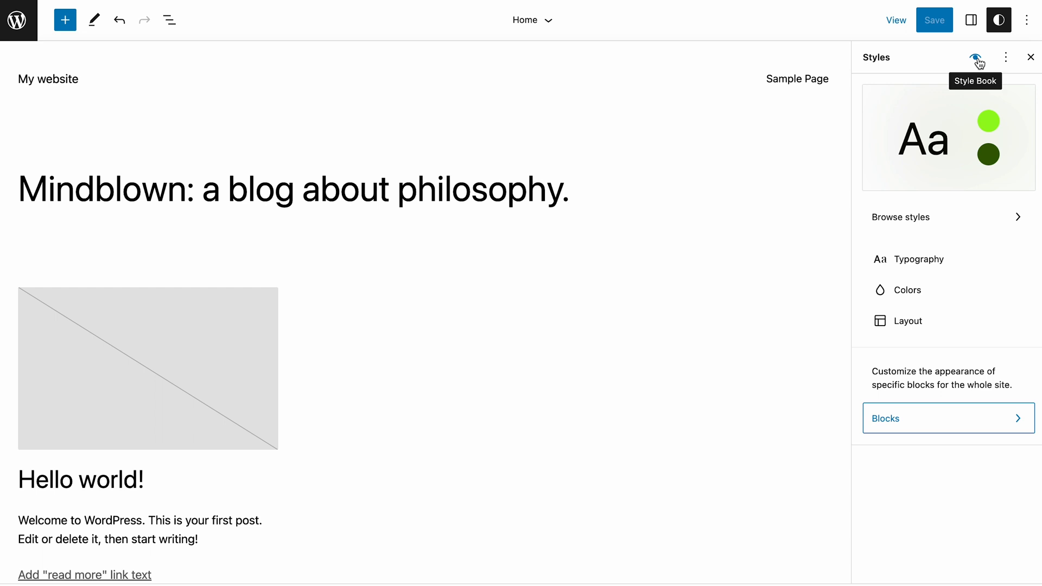
# Open the Style Book and browse Media, Widgets and Theme examples, ending on Text
pyautogui.click(975, 57)
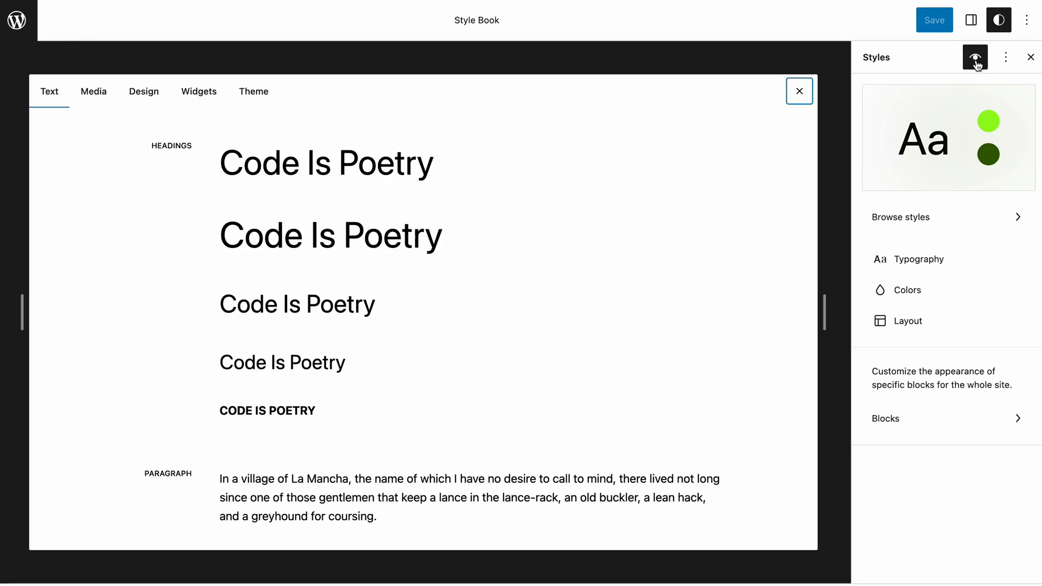
pyautogui.moveTo(93, 92)
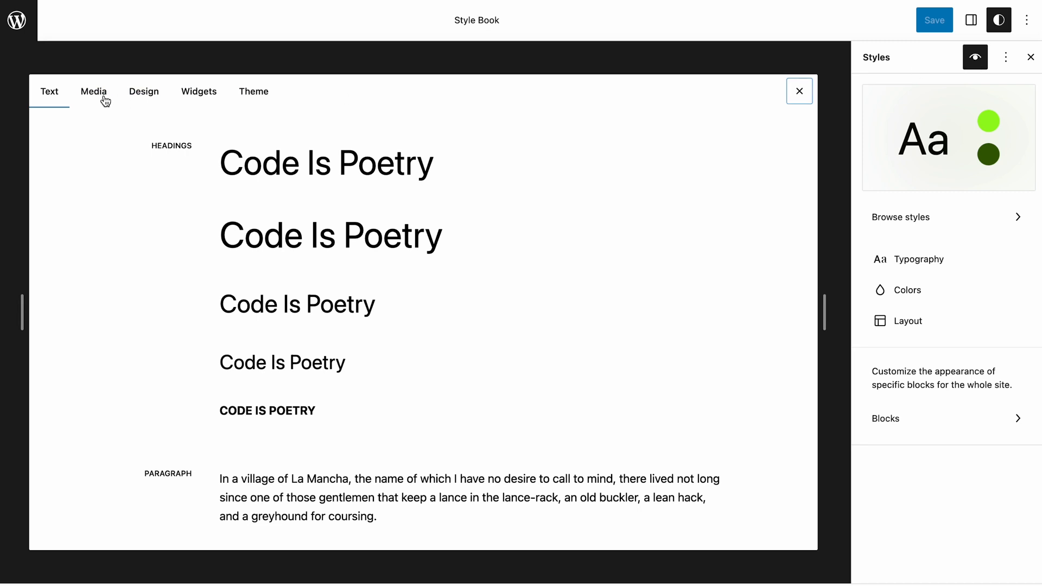
pyautogui.click(93, 92)
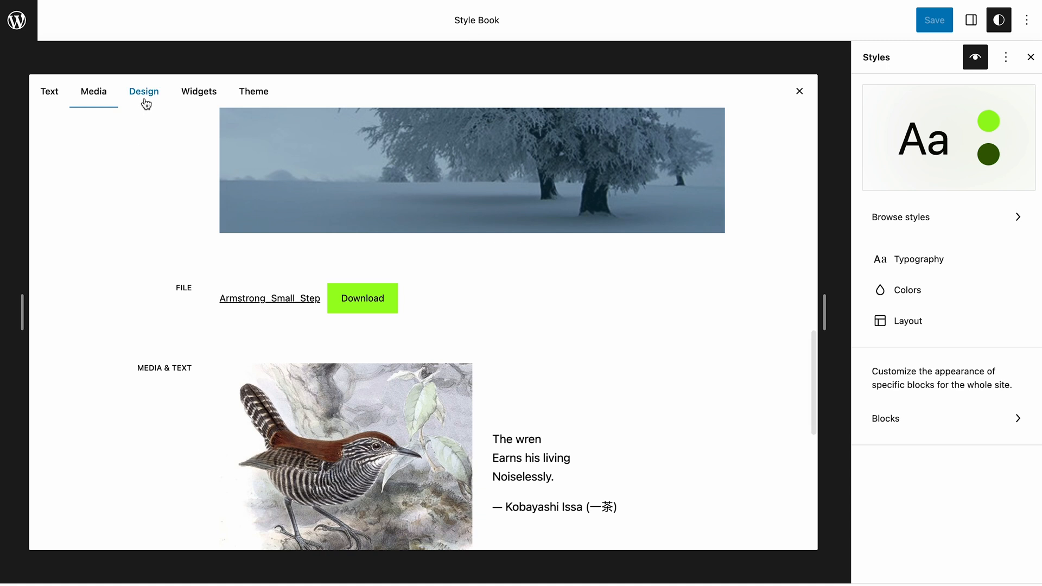
pyautogui.scroll(-3)
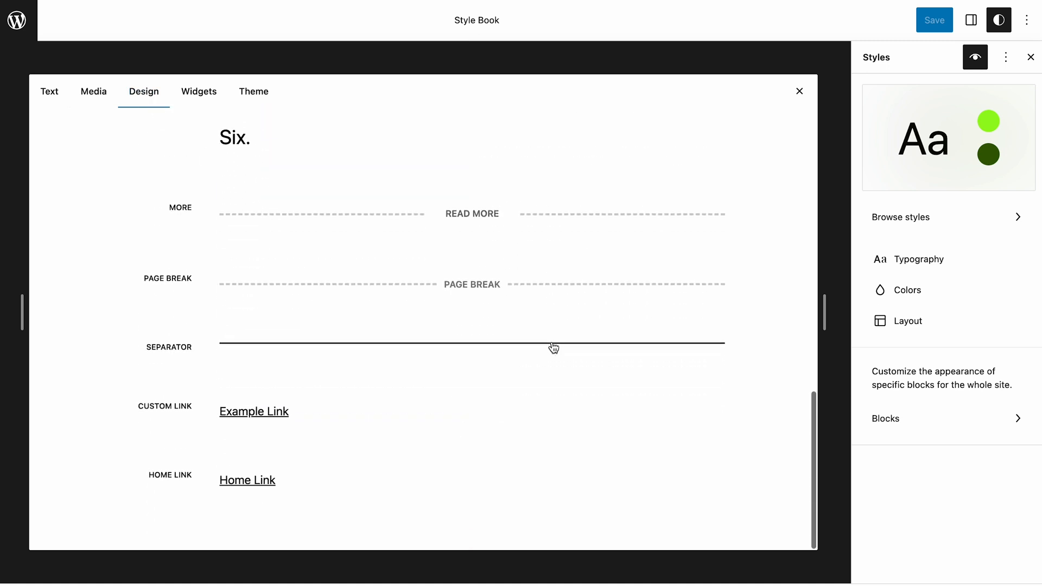
pyautogui.click(198, 91)
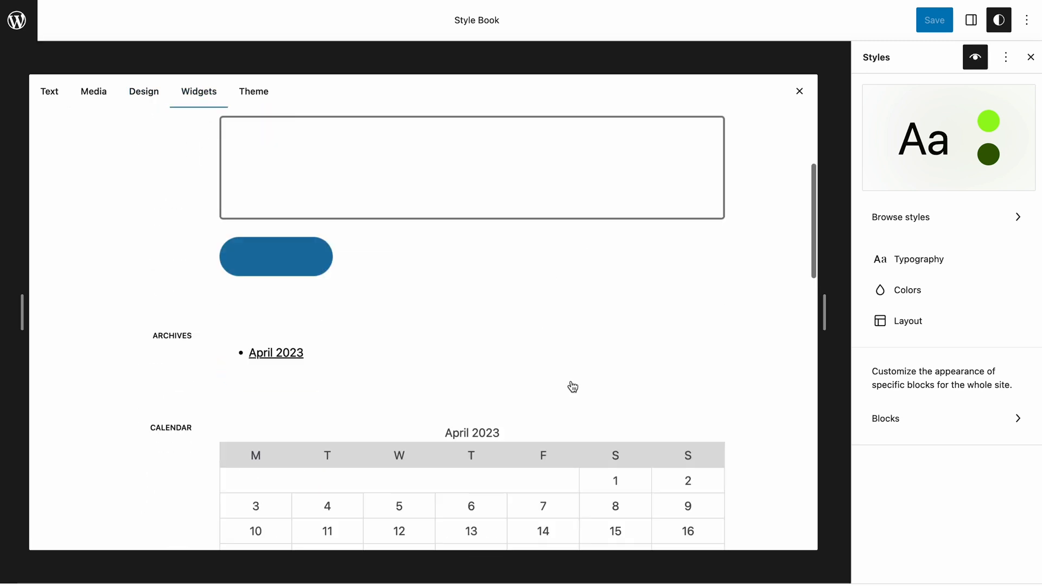
pyautogui.scroll(-3)
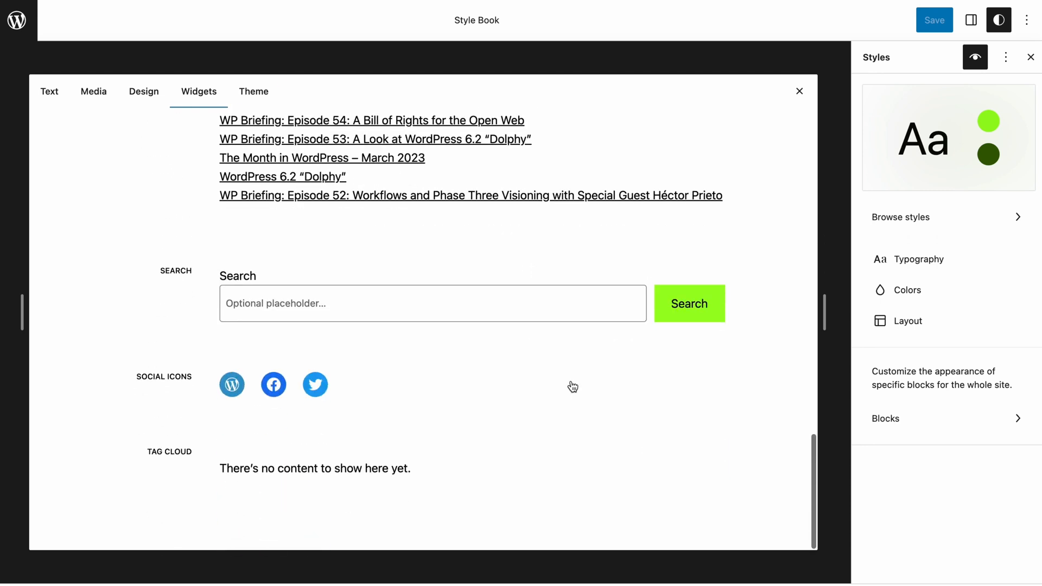
pyautogui.click(254, 91)
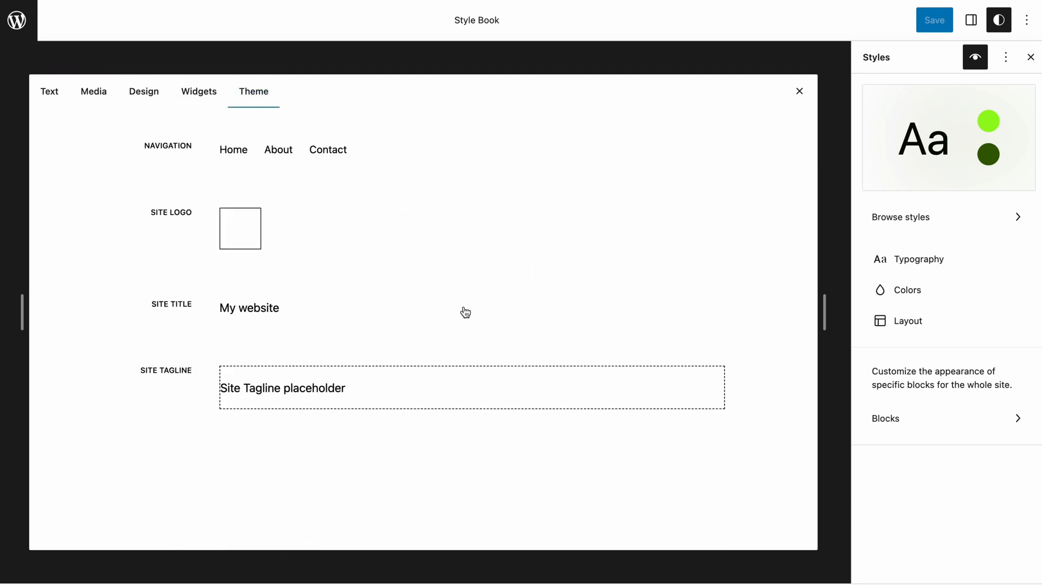
pyautogui.click(48, 92)
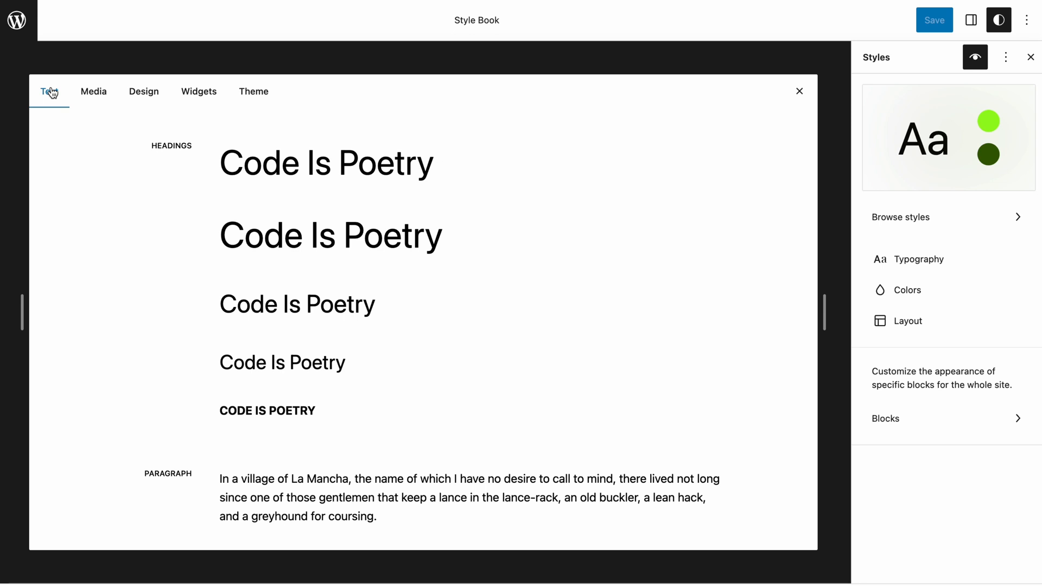
pyautogui.moveTo(822, 293)
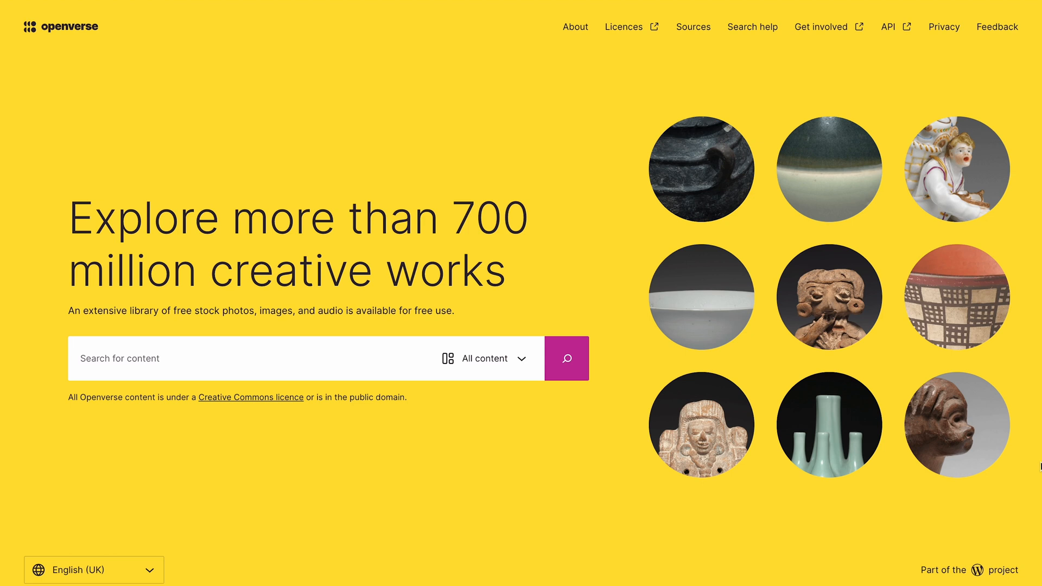
# Open Openverse's All content dropdown to see the Images and Audio options
pyautogui.click(484, 358)
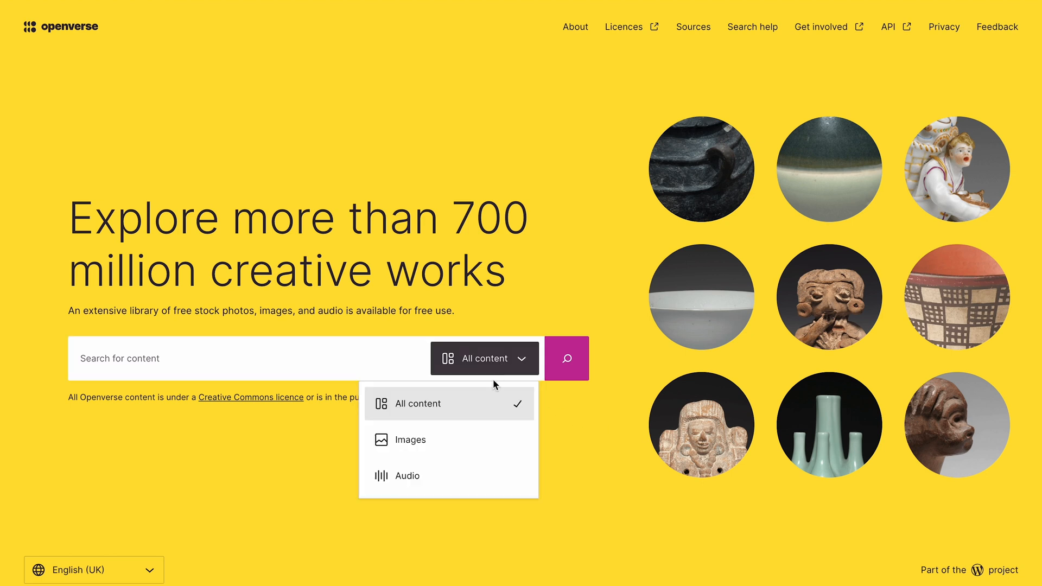
pyautogui.moveTo(450, 476)
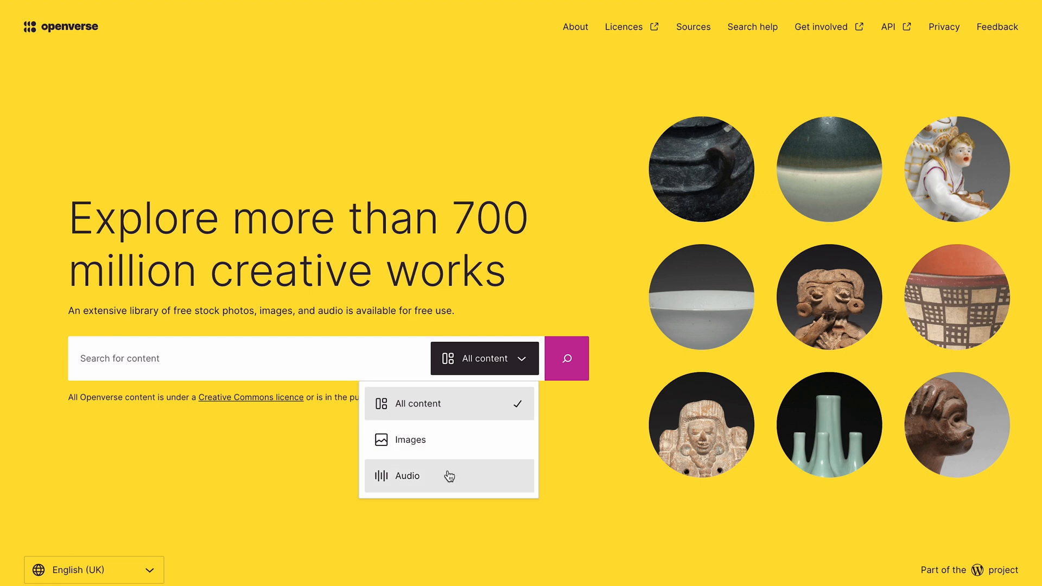
pyautogui.click(408, 475)
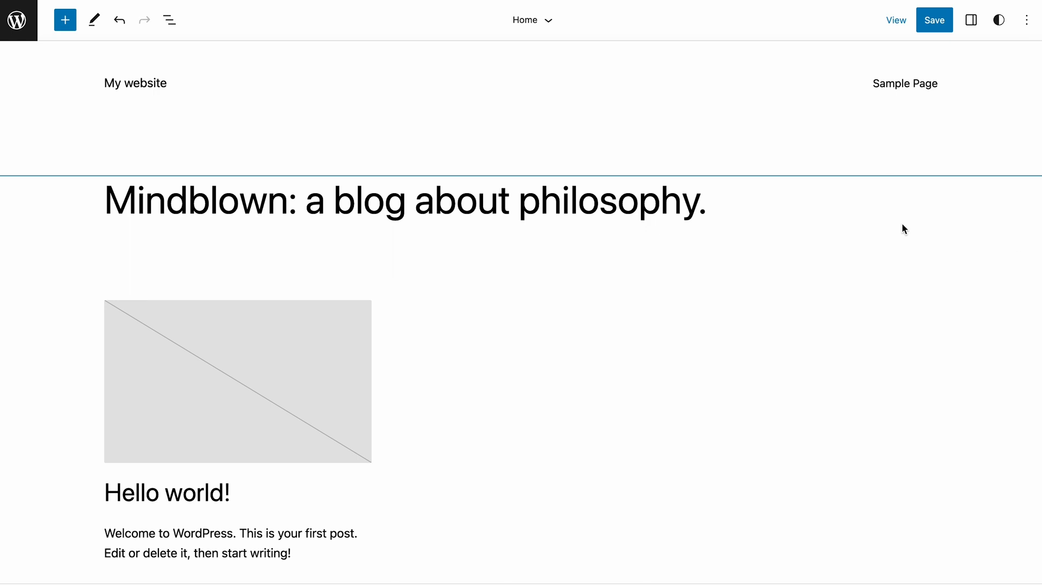
# Browse Openverse images in the Inserter's Media tab, then close the Inserter
pyautogui.click(65, 19)
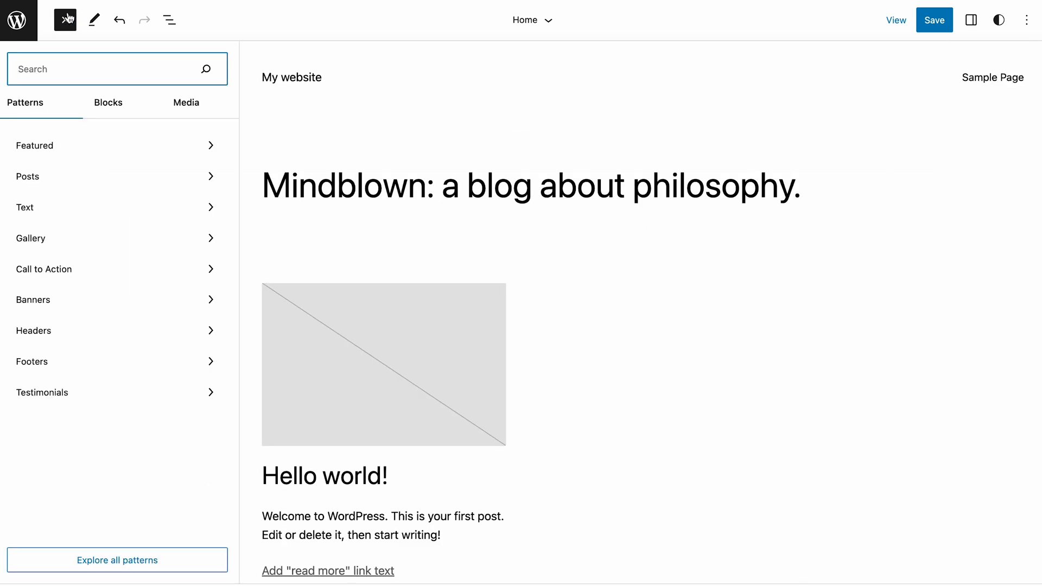
pyautogui.click(186, 103)
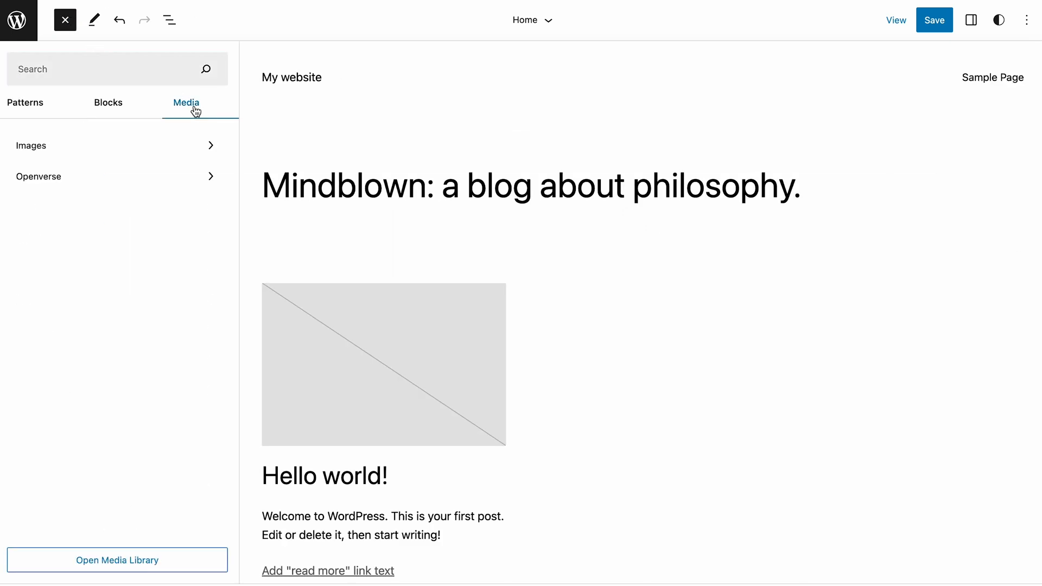
pyautogui.moveTo(186, 176)
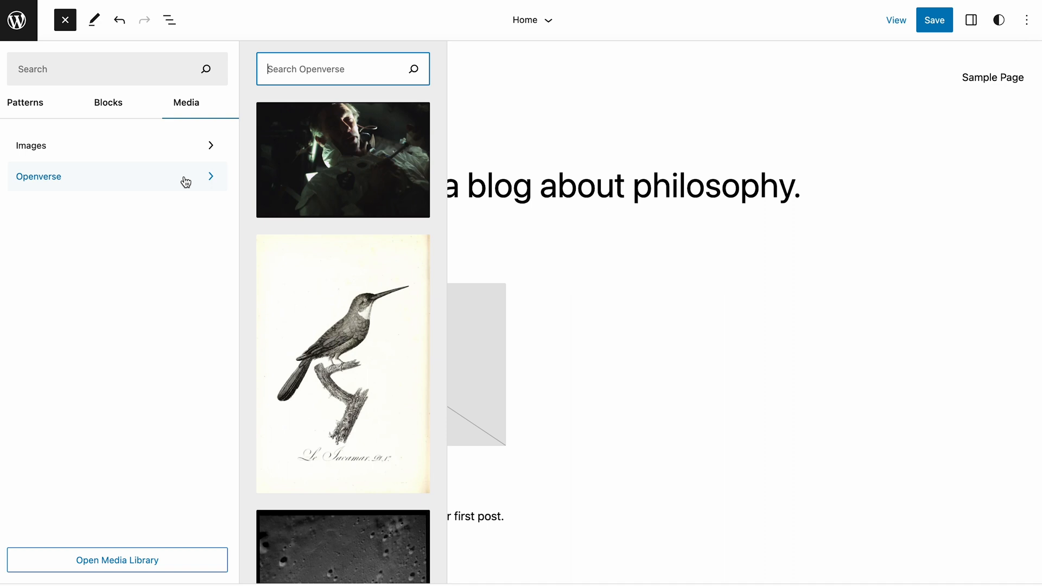
pyautogui.scroll(-3)
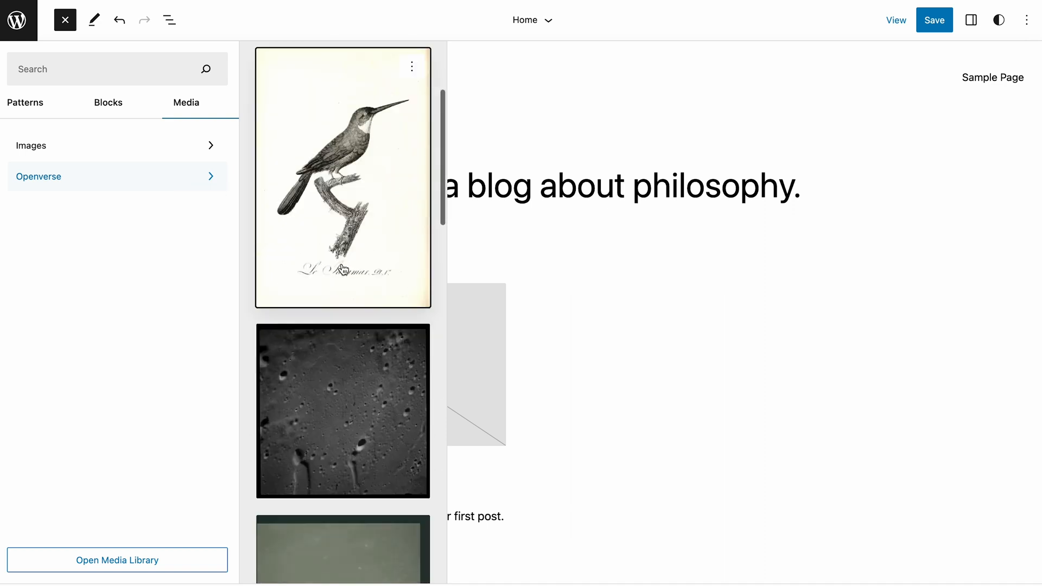
pyautogui.scroll(-3)
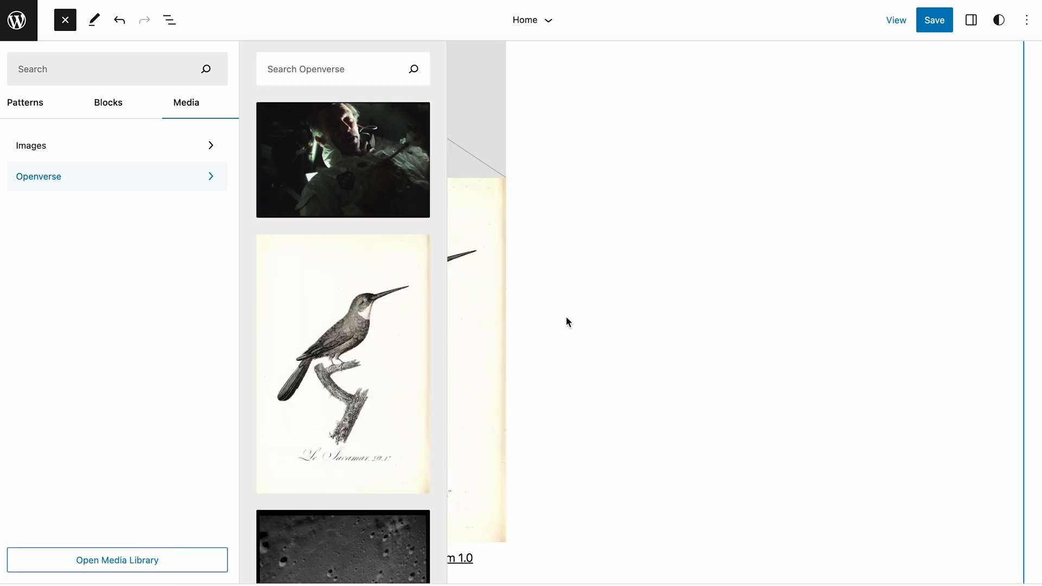
pyautogui.click(65, 20)
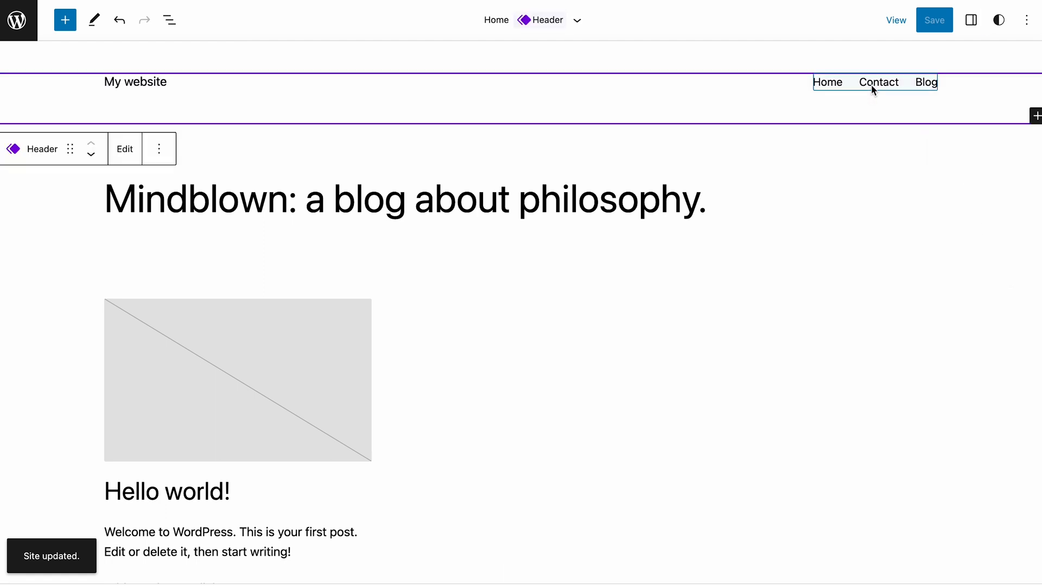
# Reorder the header Navigation menu to Home, Blog, Contact and show the add-item choices
pyautogui.click(971, 20)
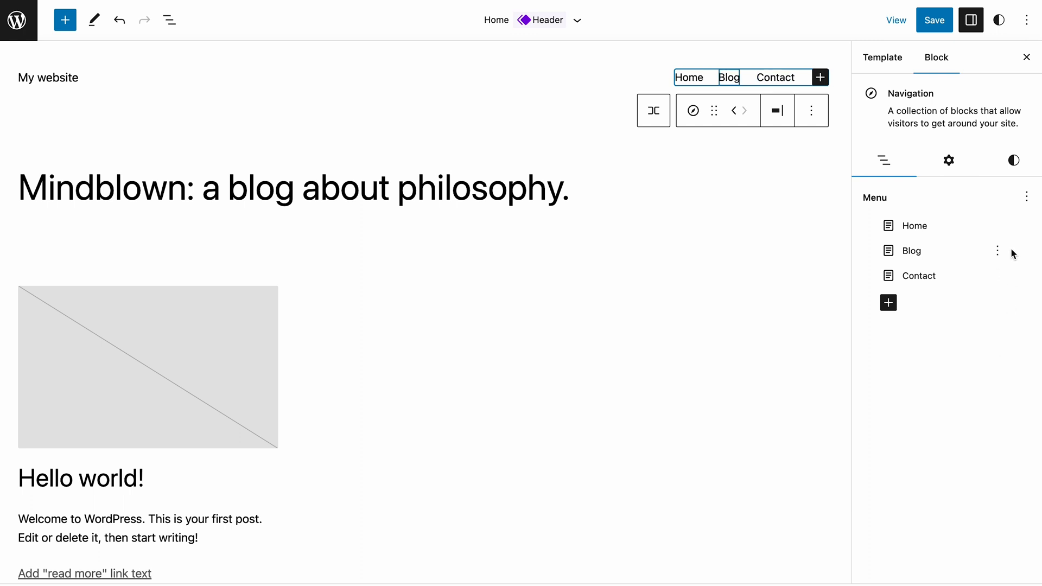
pyautogui.click(997, 250)
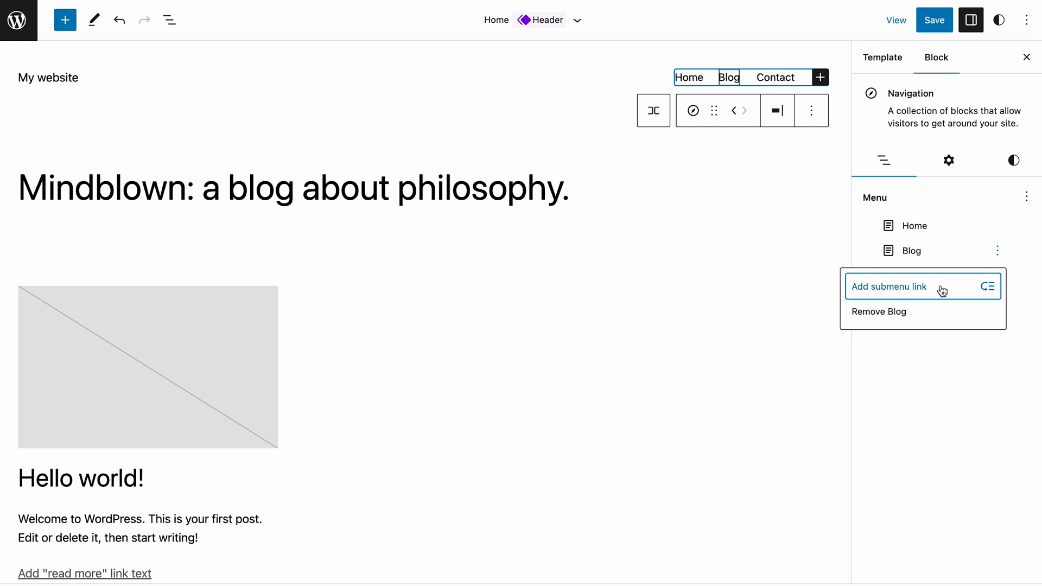
pyautogui.click(1027, 196)
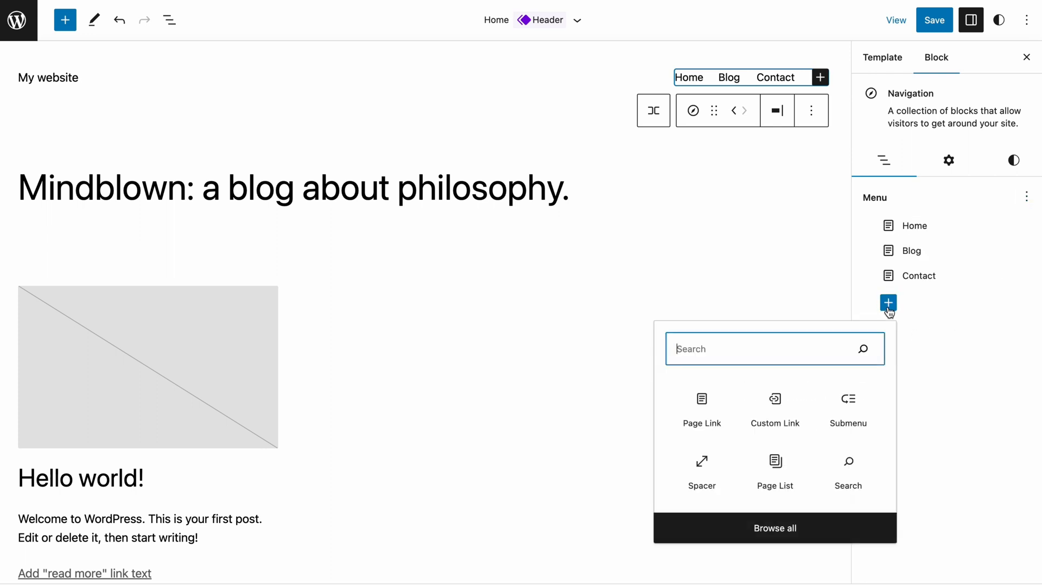
pyautogui.moveTo(848, 470)
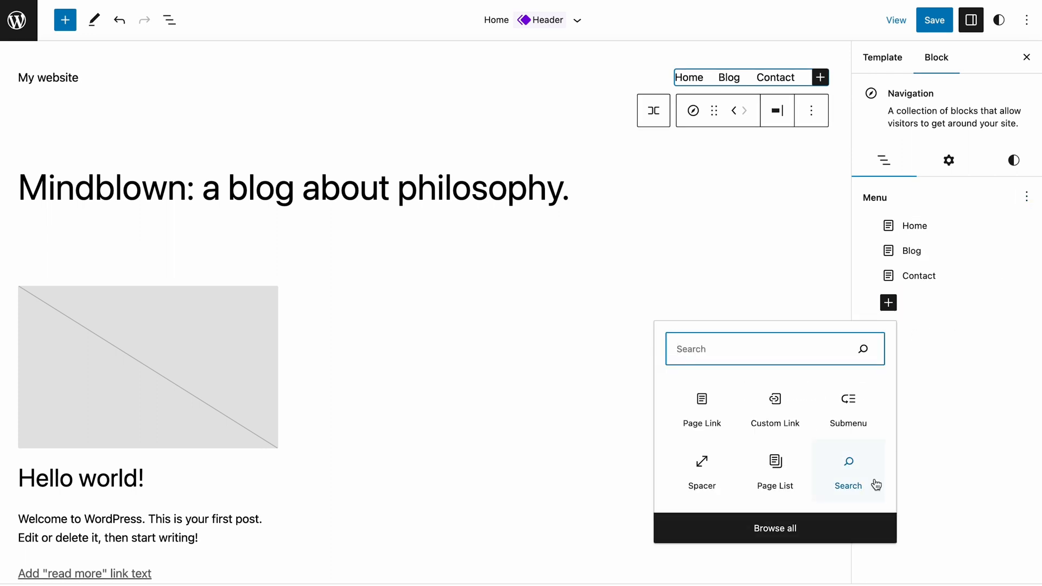
# Dismiss the add-item popover and select the green Get In Touch button
pyautogui.click(848, 471)
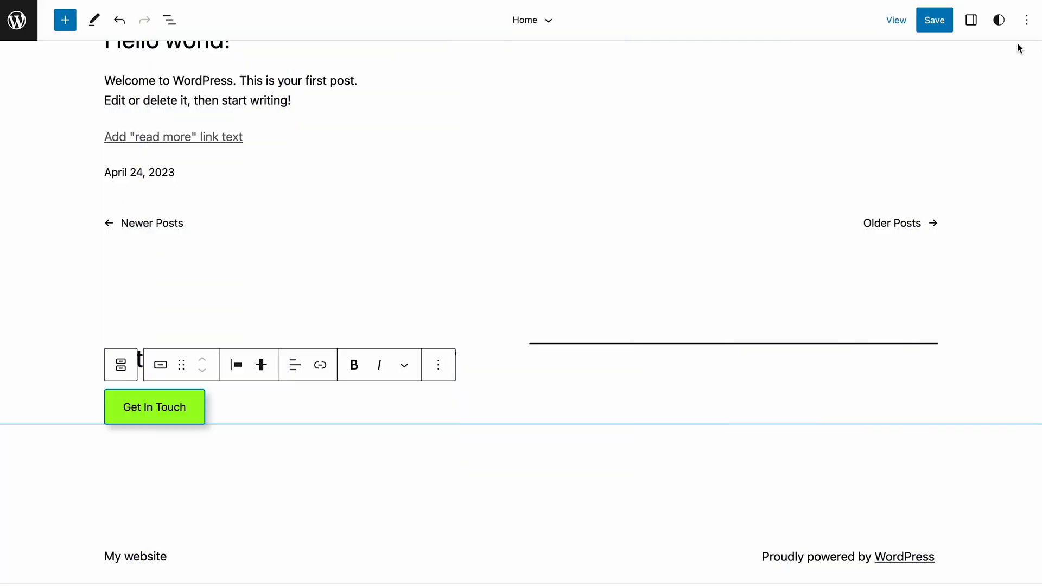
# In Styles > Blocks > Button, set the shadow to the hard black offset preset
pyautogui.click(998, 20)
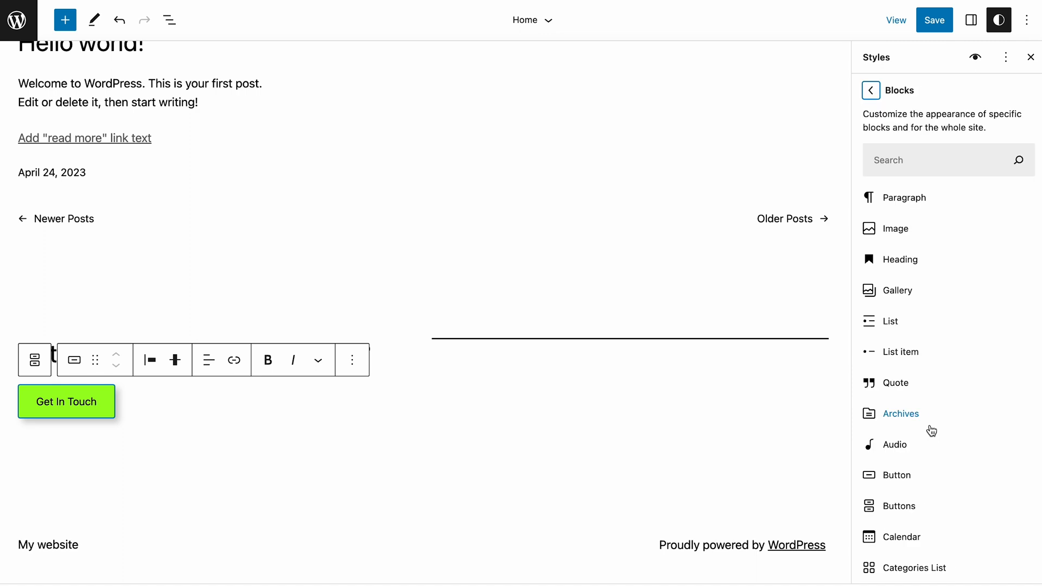
pyautogui.click(897, 475)
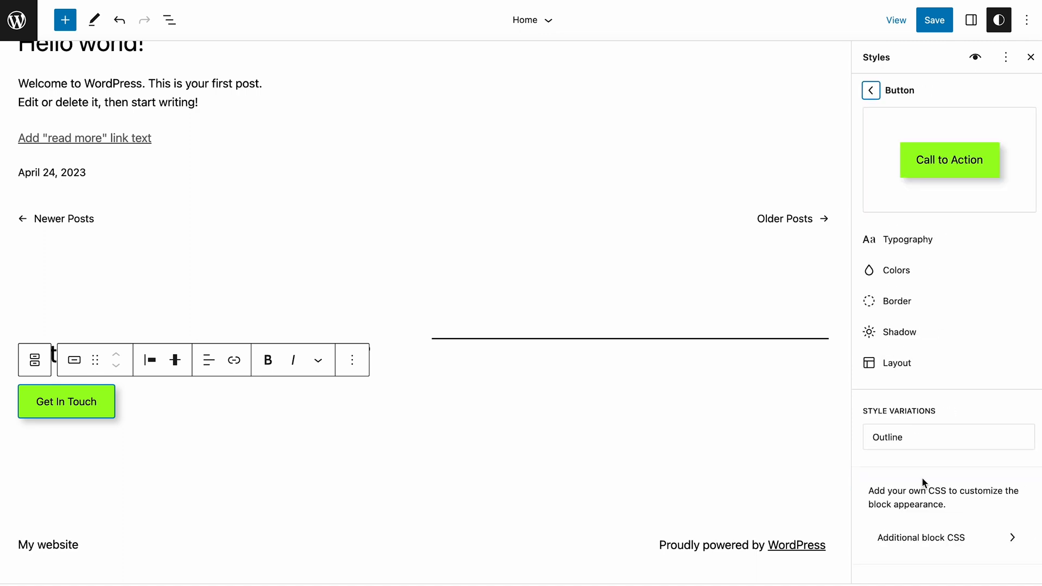
pyautogui.moveTo(900, 332)
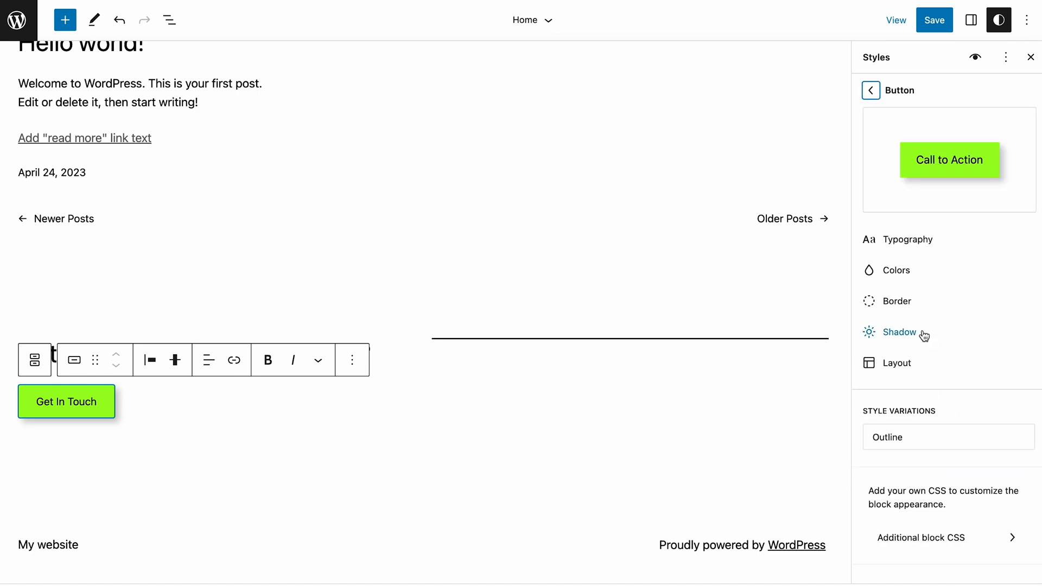
pyautogui.click(899, 332)
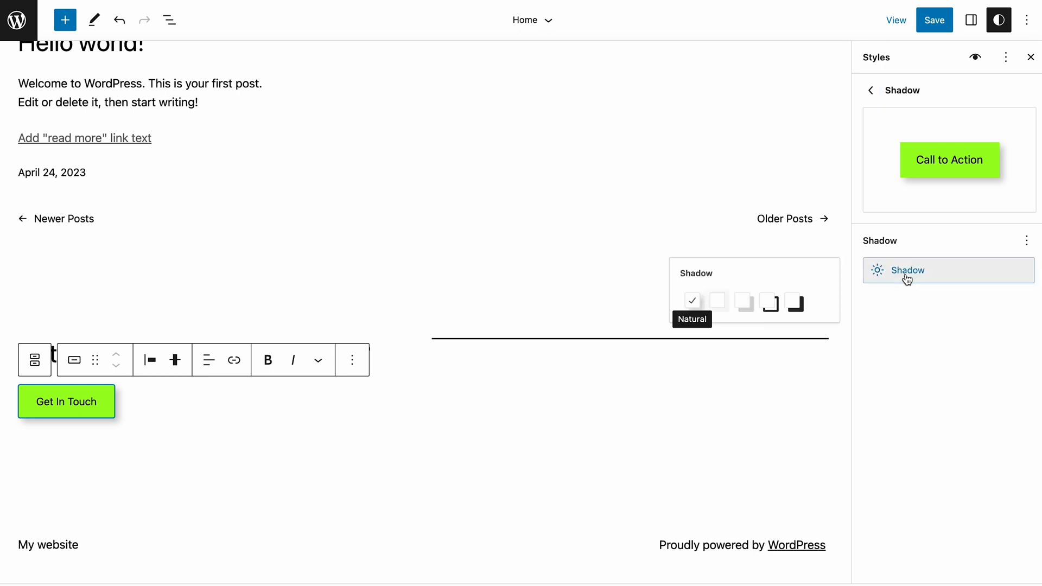
pyautogui.click(735, 304)
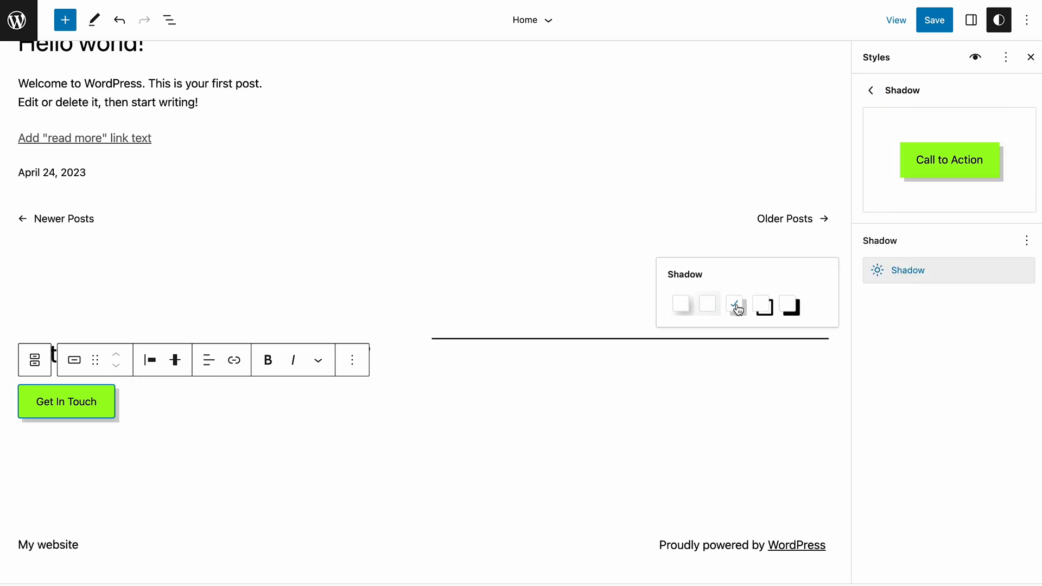
pyautogui.click(763, 306)
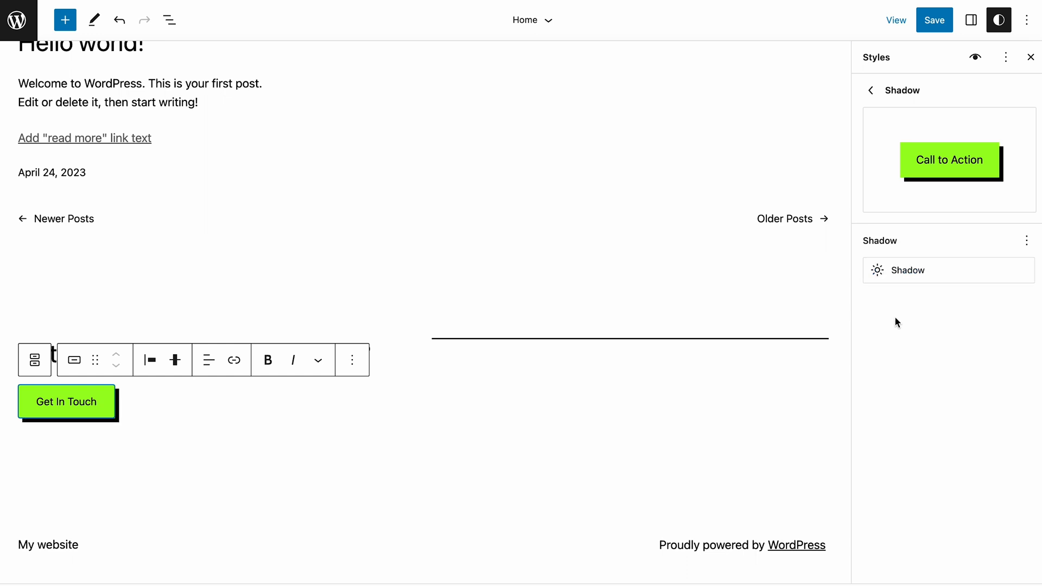
pyautogui.click(868, 90)
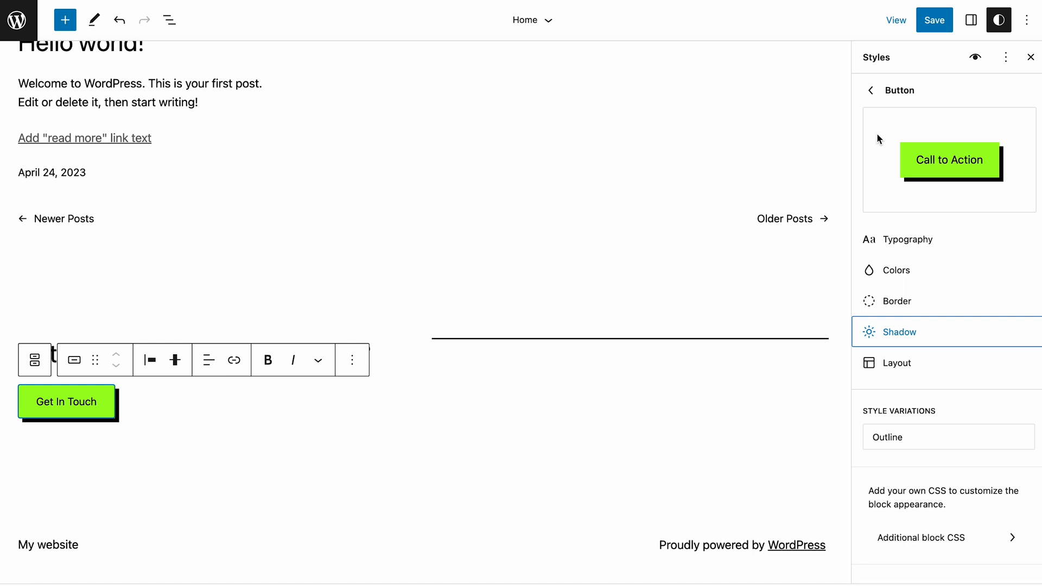
pyautogui.moveTo(942, 343)
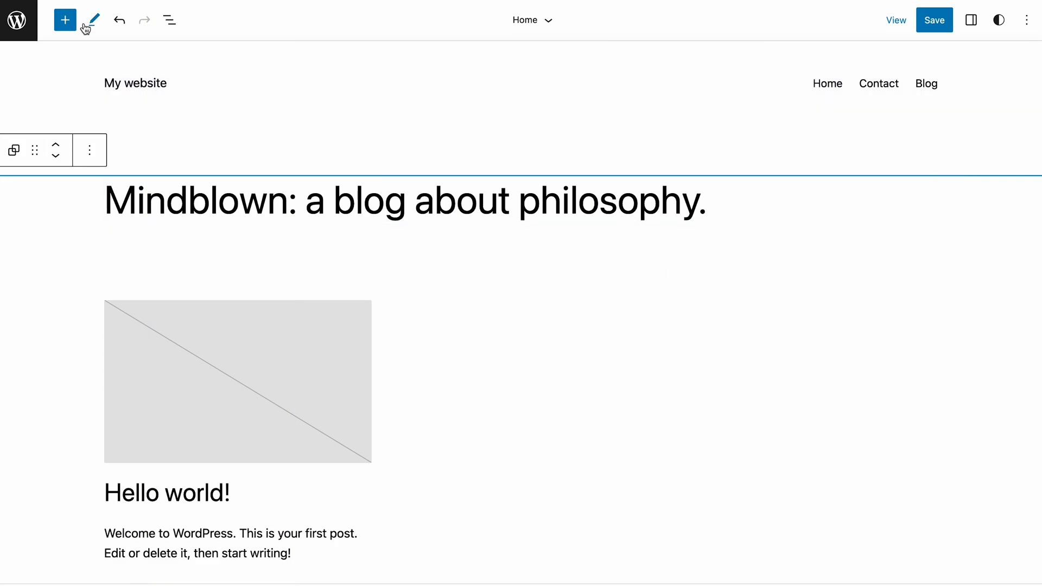
# Preview Featured, Testimonials and Banners patterns in the patterns explorer, then close the library
pyautogui.click(65, 20)
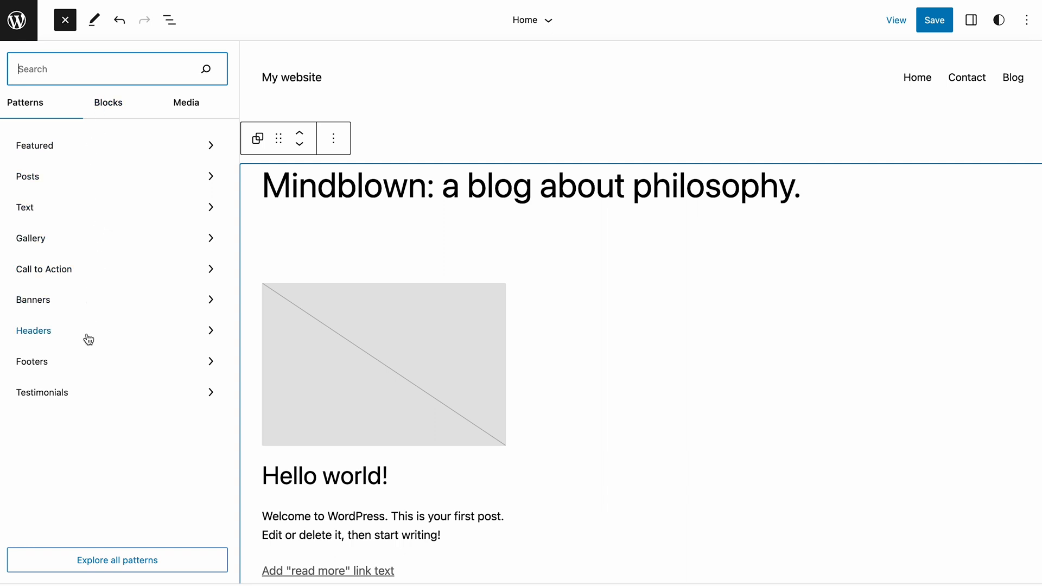
pyautogui.moveTo(96, 237)
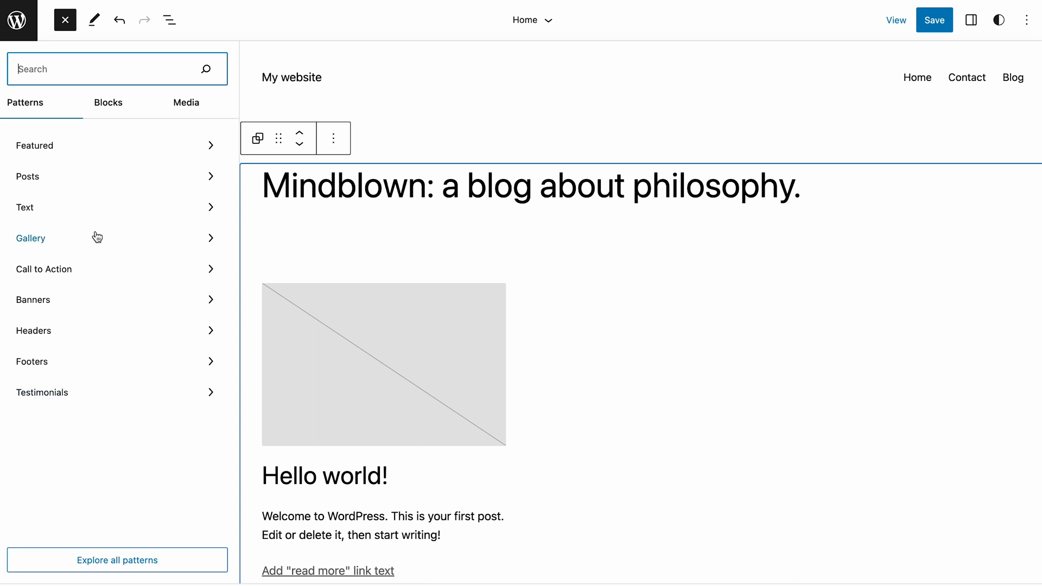
pyautogui.click(30, 238)
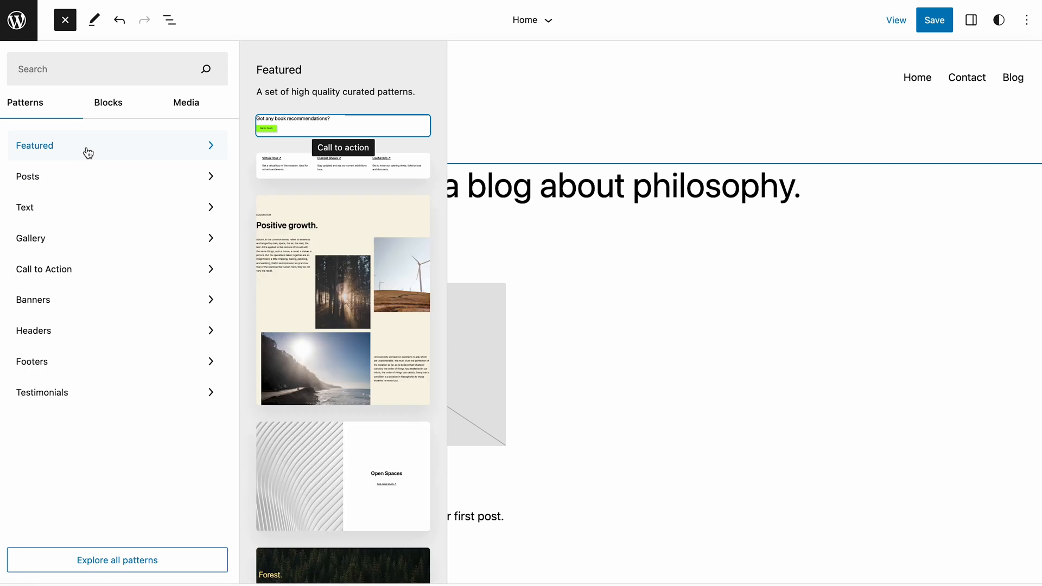
pyautogui.click(117, 560)
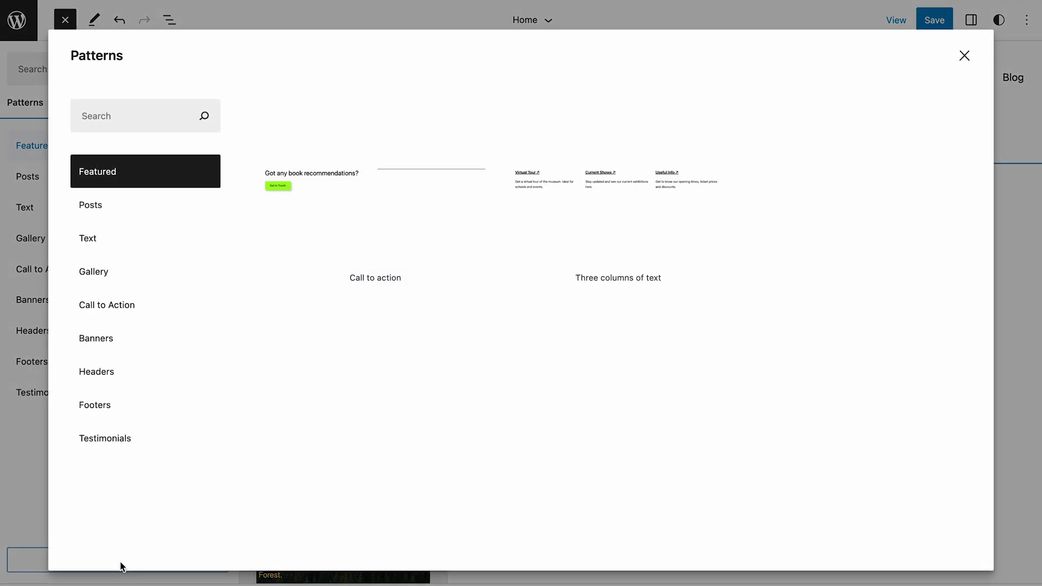
pyautogui.scroll(-3)
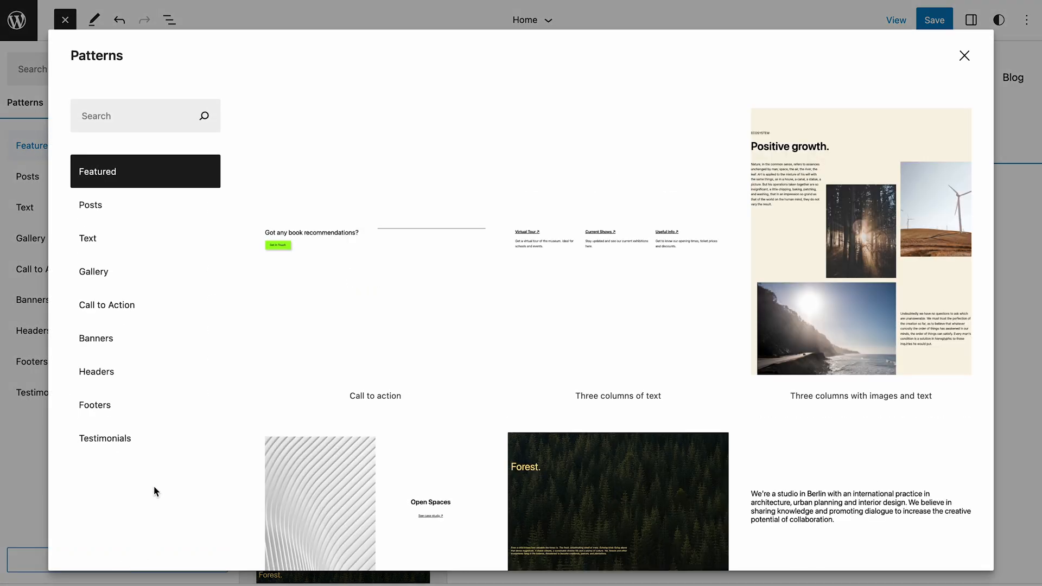
pyautogui.click(104, 438)
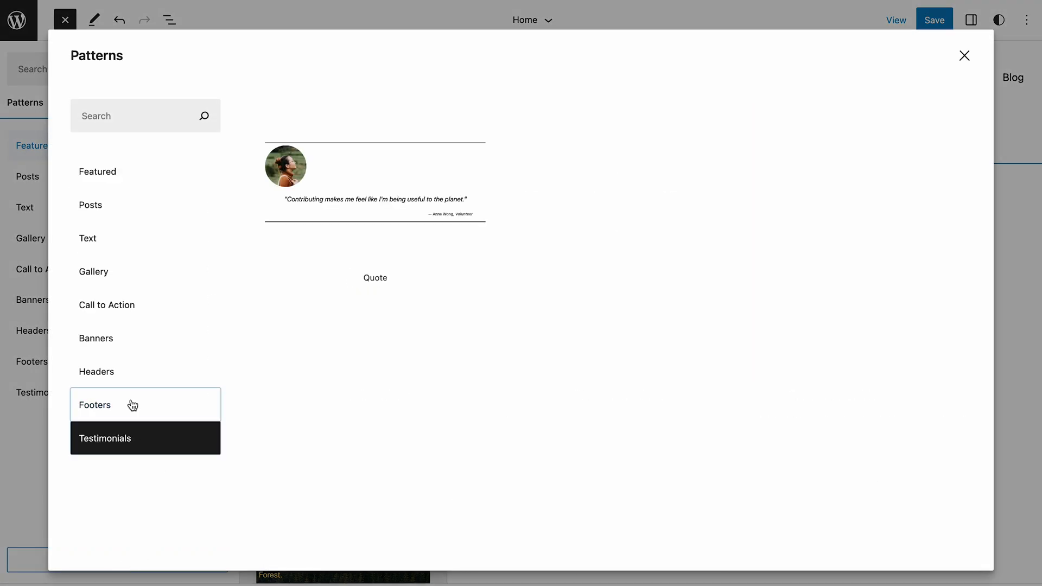
pyautogui.click(96, 371)
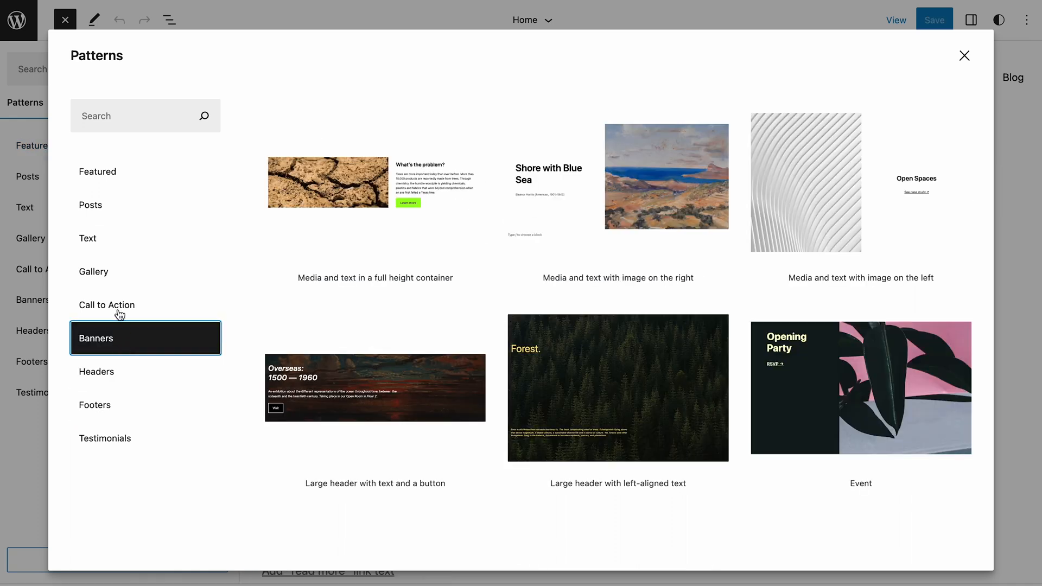
pyautogui.click(964, 56)
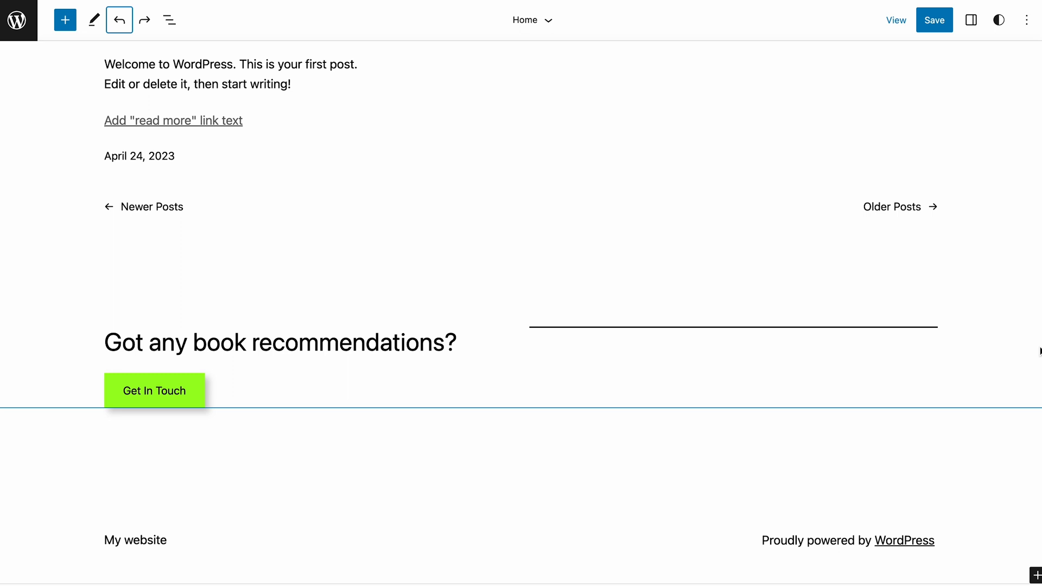
# Copy the Get In Touch button's styles and paste them onto the book-recommendations paragraph
pyautogui.click(154, 390)
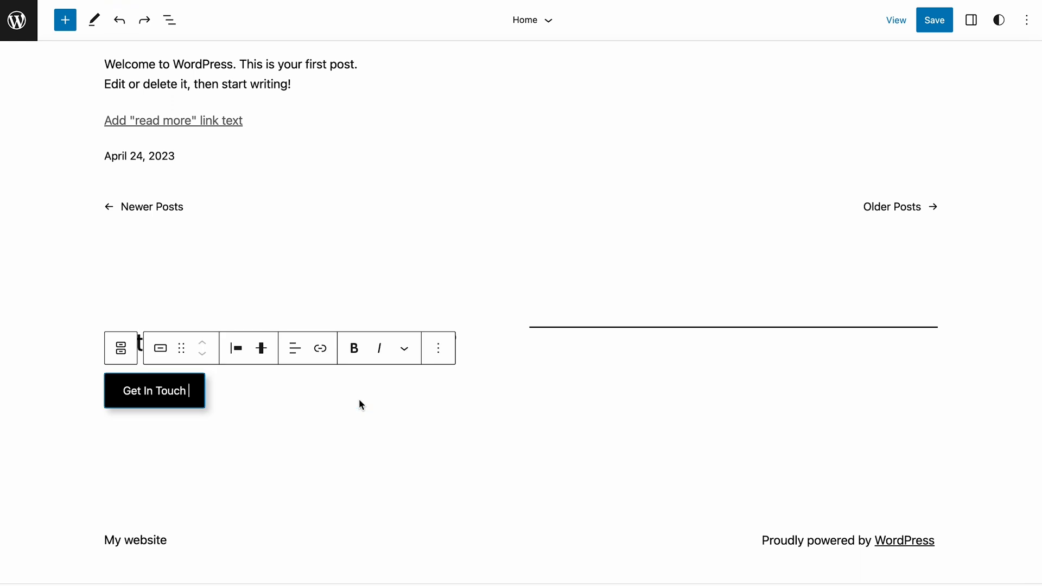
pyautogui.click(437, 348)
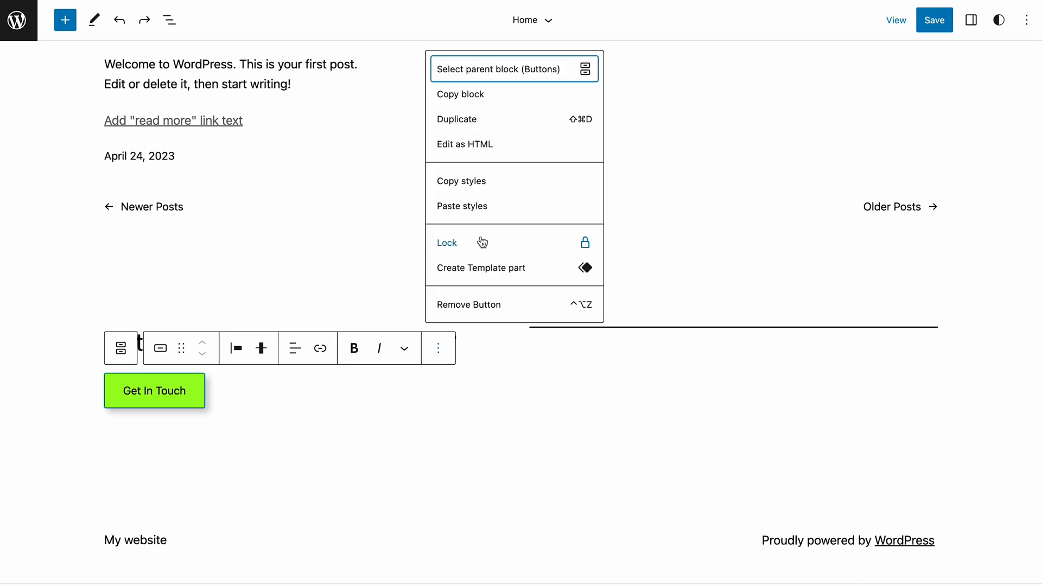
pyautogui.click(461, 180)
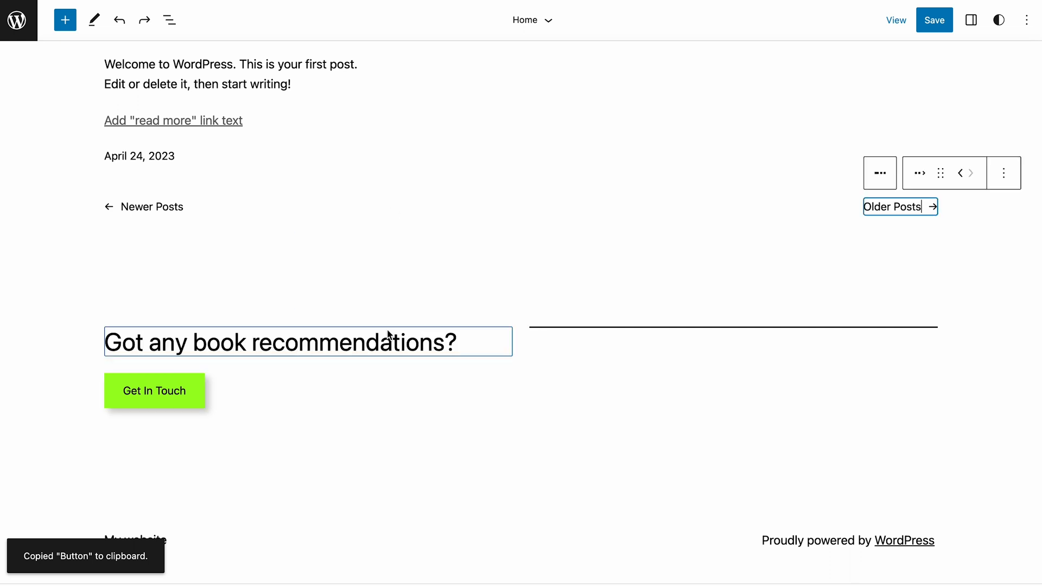
pyautogui.click(379, 301)
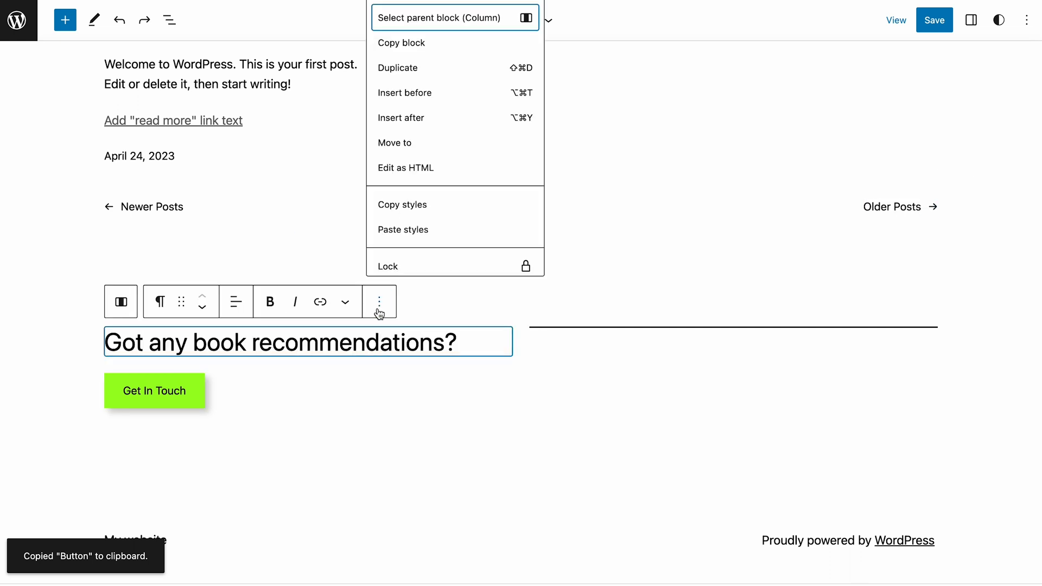
pyautogui.click(403, 229)
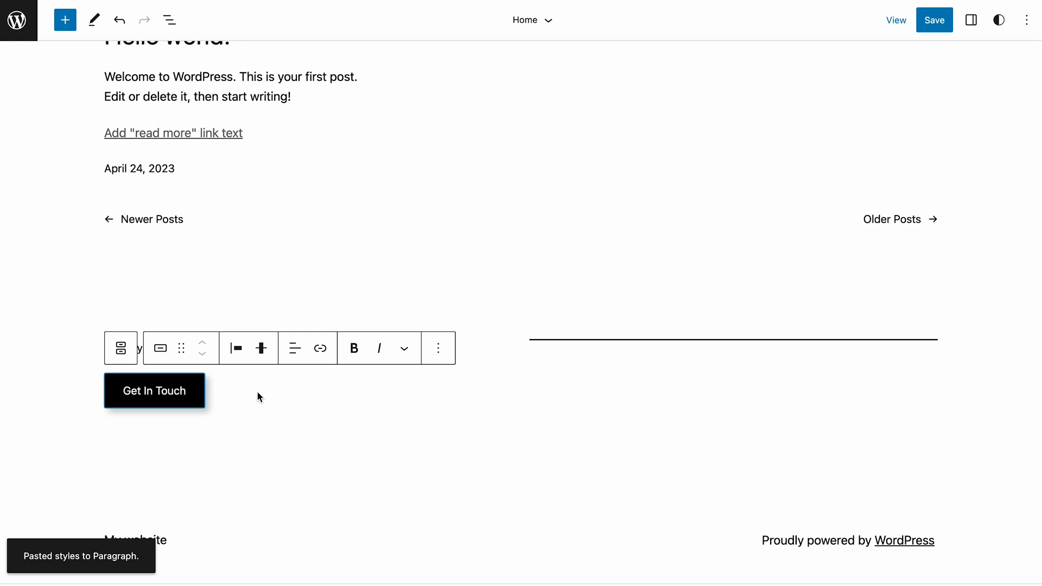
# Show the button's block settings and expand the Advanced section
pyautogui.click(971, 20)
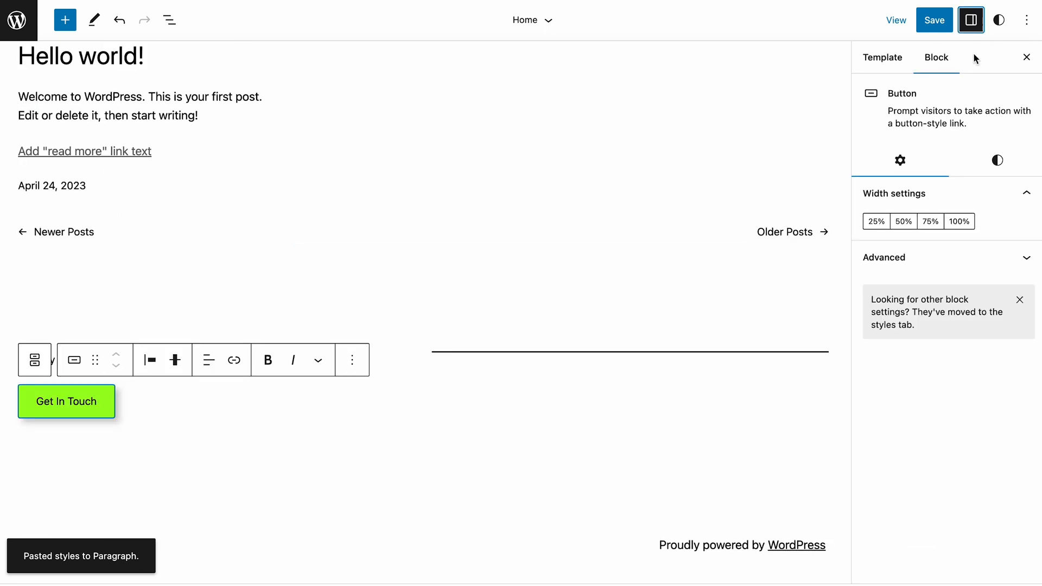
pyautogui.click(884, 258)
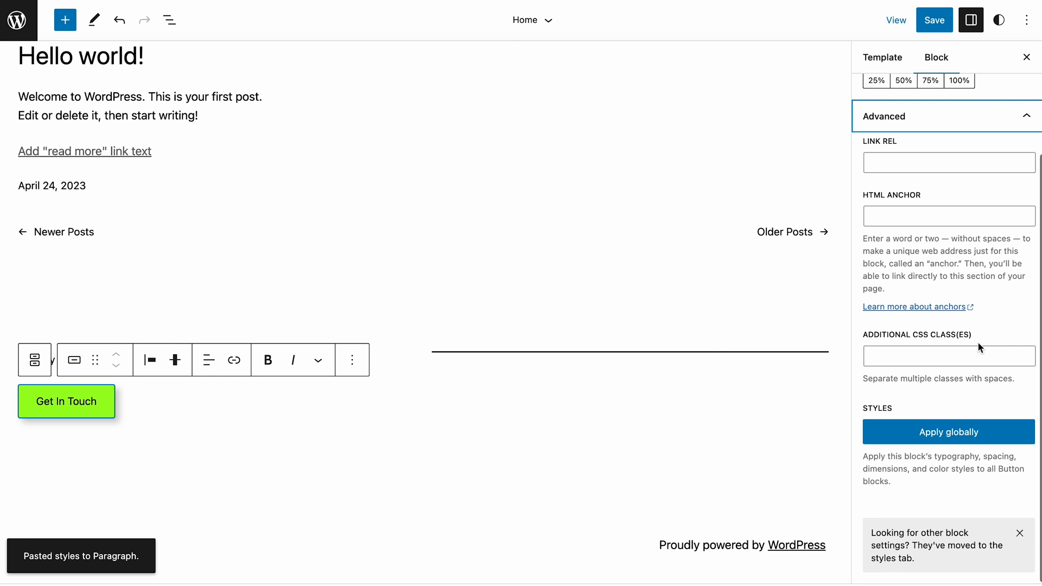
pyautogui.click(947, 431)
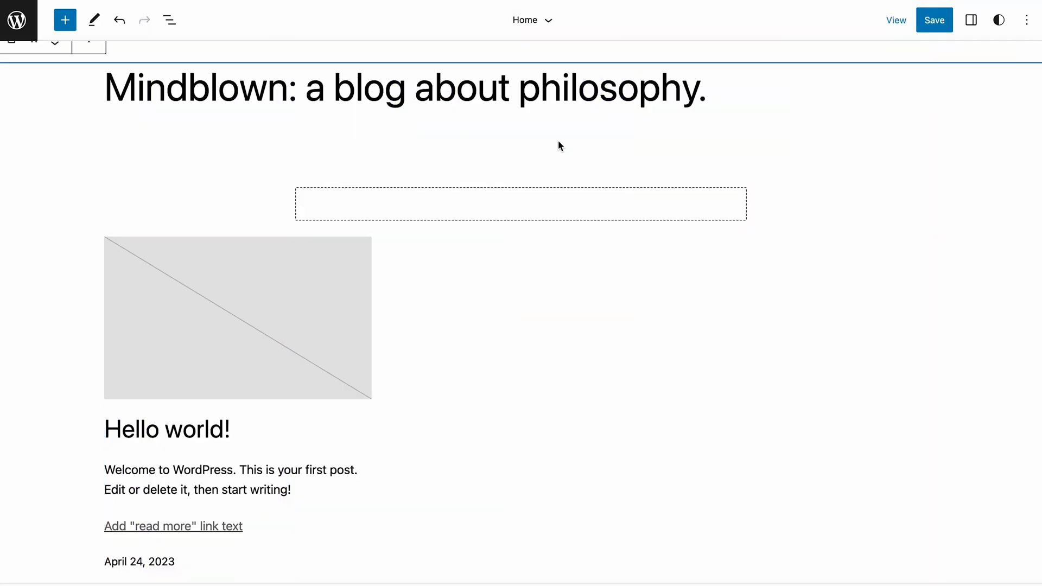
# Insert an empty Group block with the plain container layout below the blog title
pyautogui.click(520, 148)
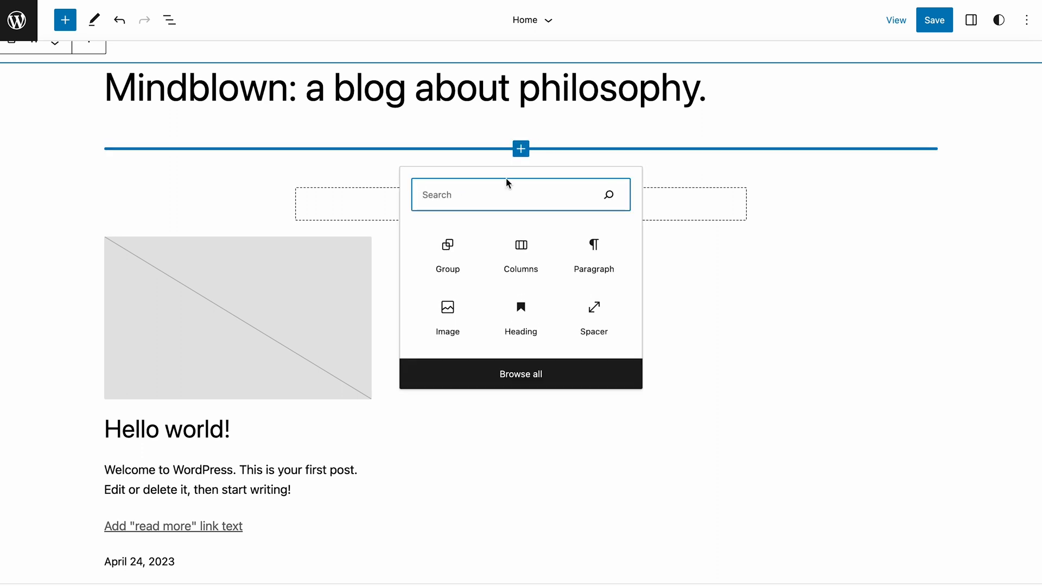
pyautogui.click(447, 255)
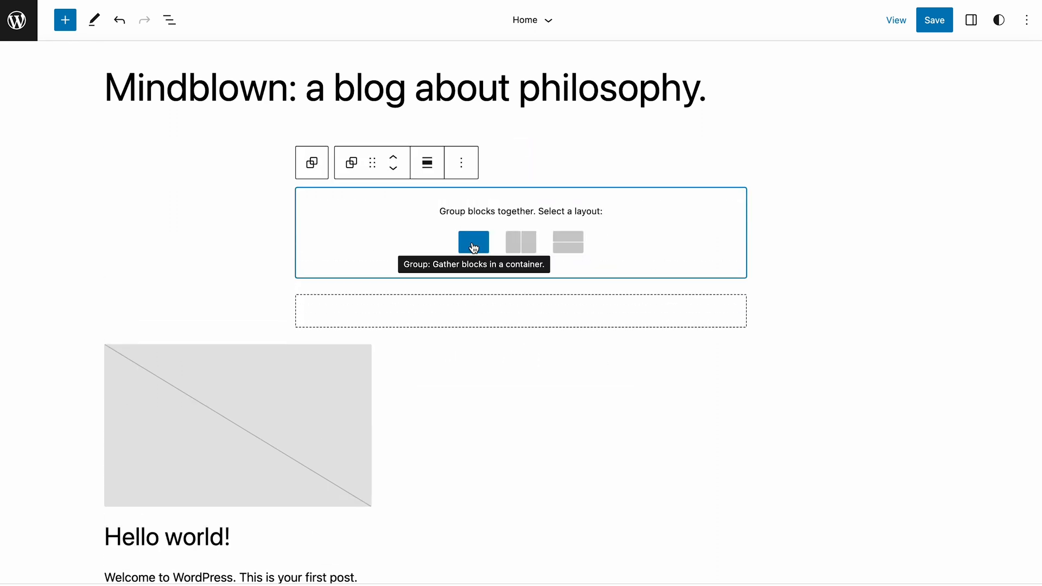
pyautogui.click(473, 241)
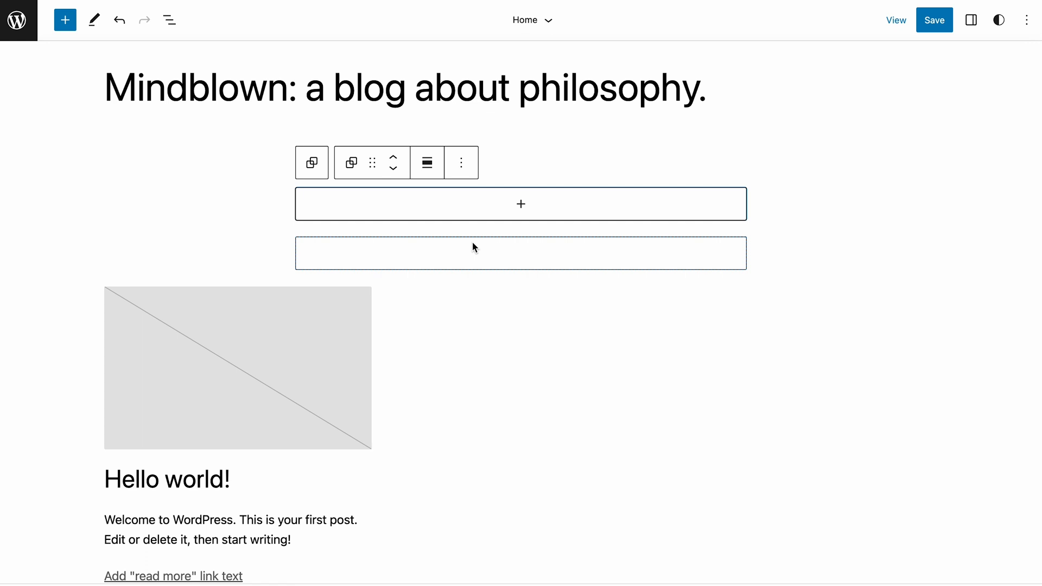
# Select the outer Group in List View and set its position to Sticky
pyautogui.click(169, 20)
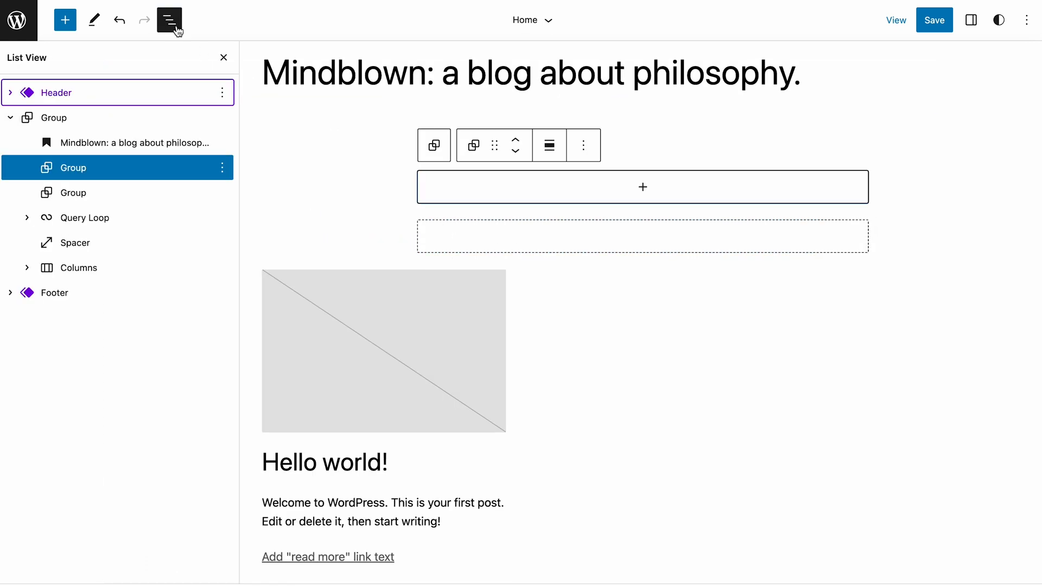
pyautogui.click(53, 118)
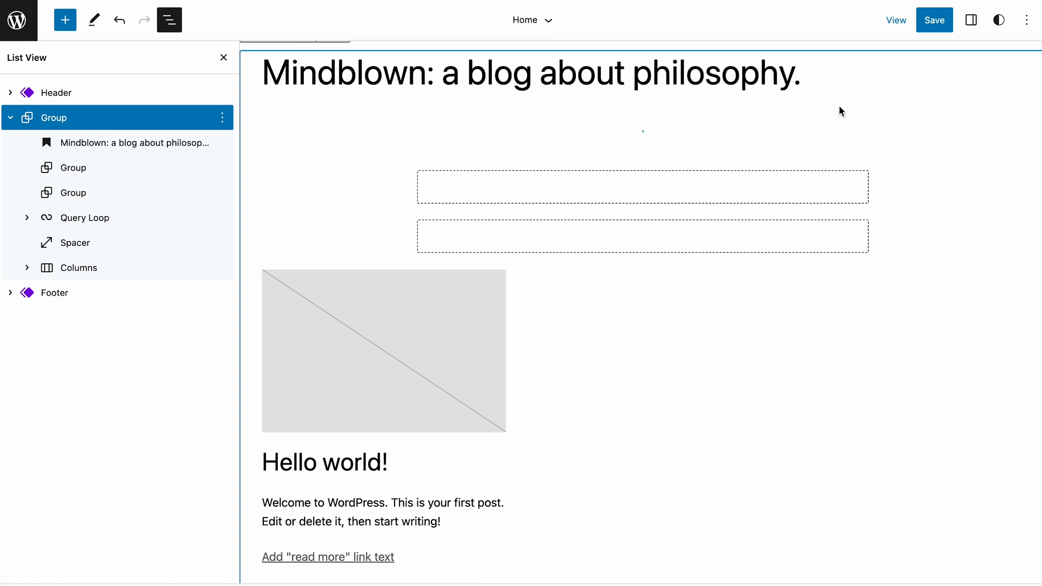
pyautogui.click(970, 19)
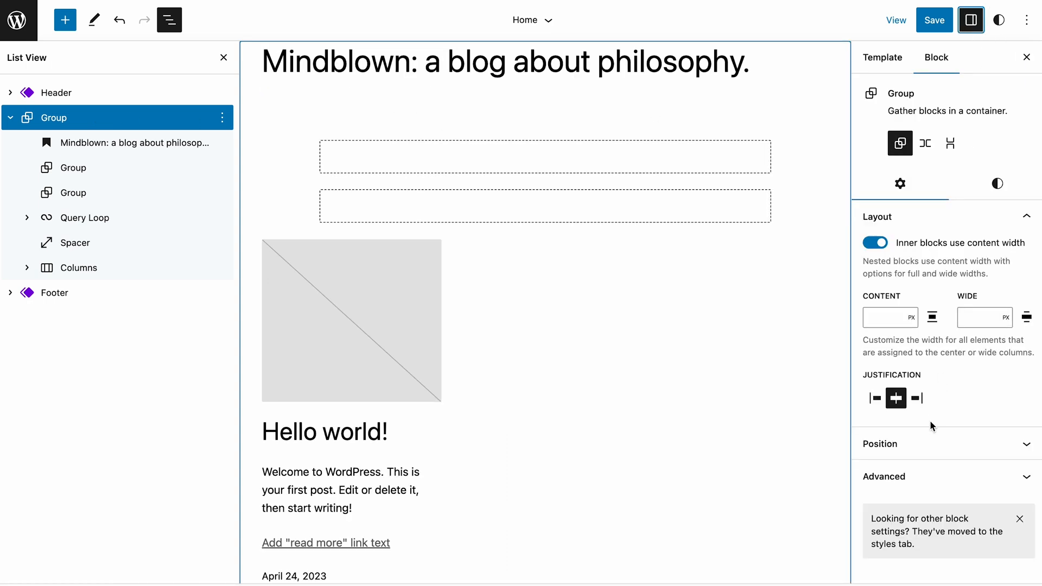
pyautogui.click(943, 443)
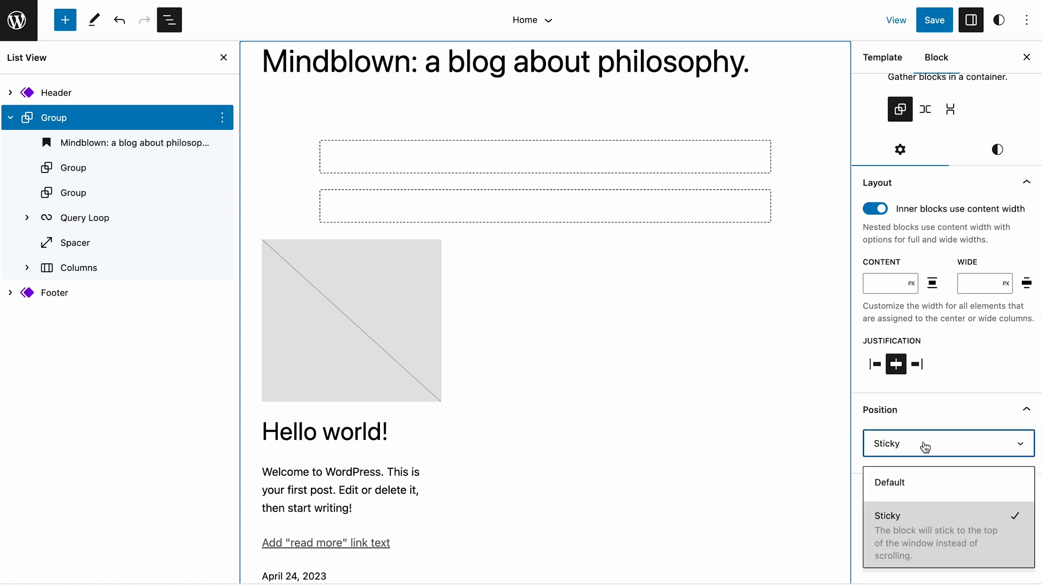
pyautogui.moveTo(903, 525)
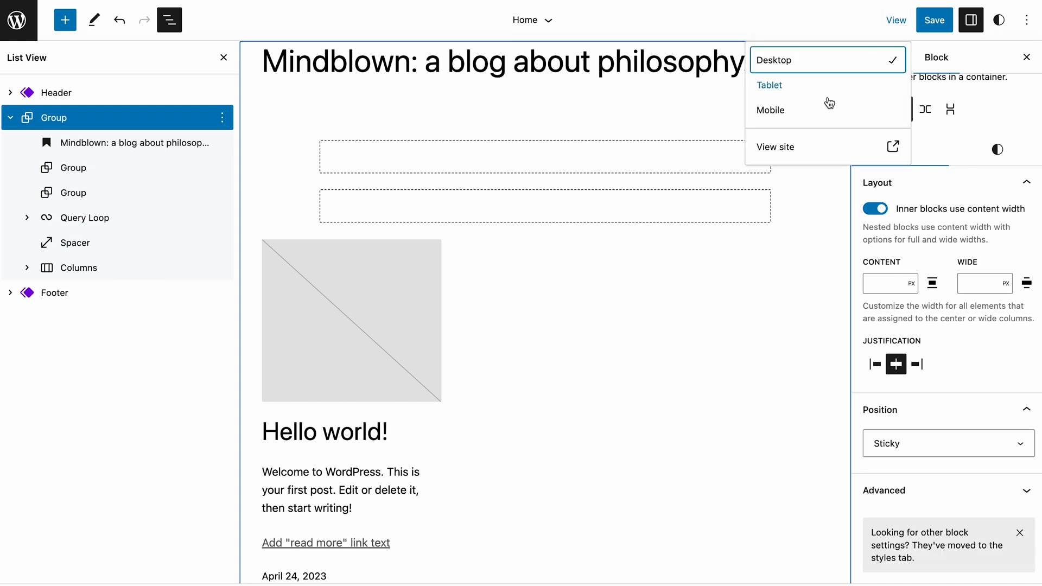
pyautogui.moveTo(808, 152)
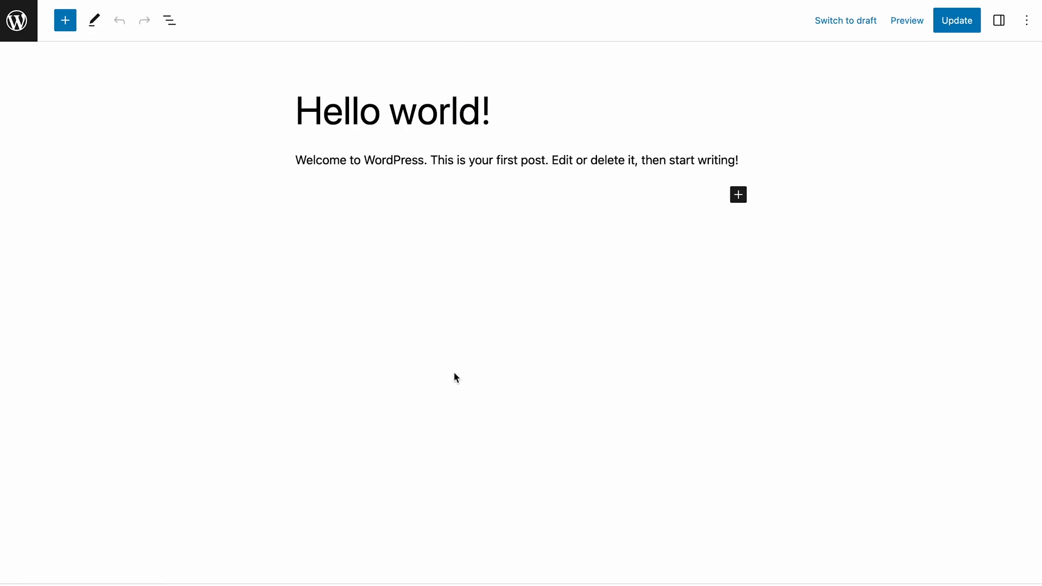
# Show the Hello world post's outline: 85 characters, 15 words, under a minute
pyautogui.click(169, 20)
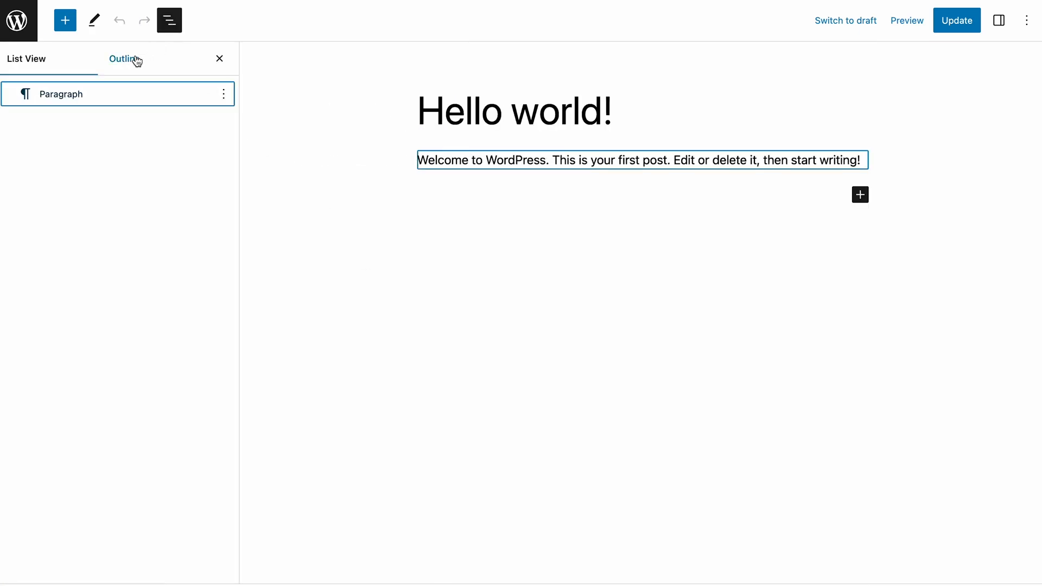
pyautogui.click(123, 58)
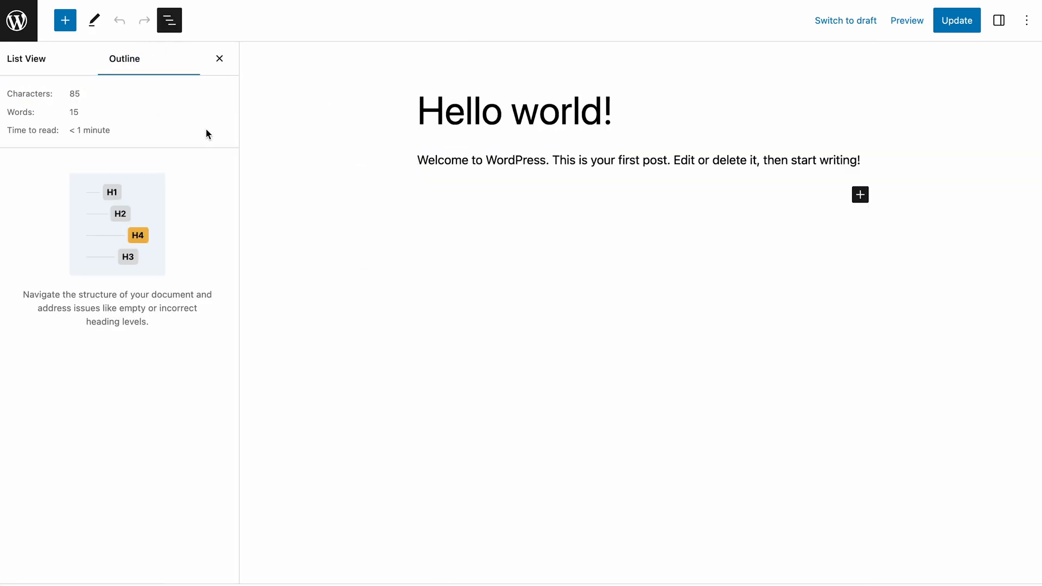